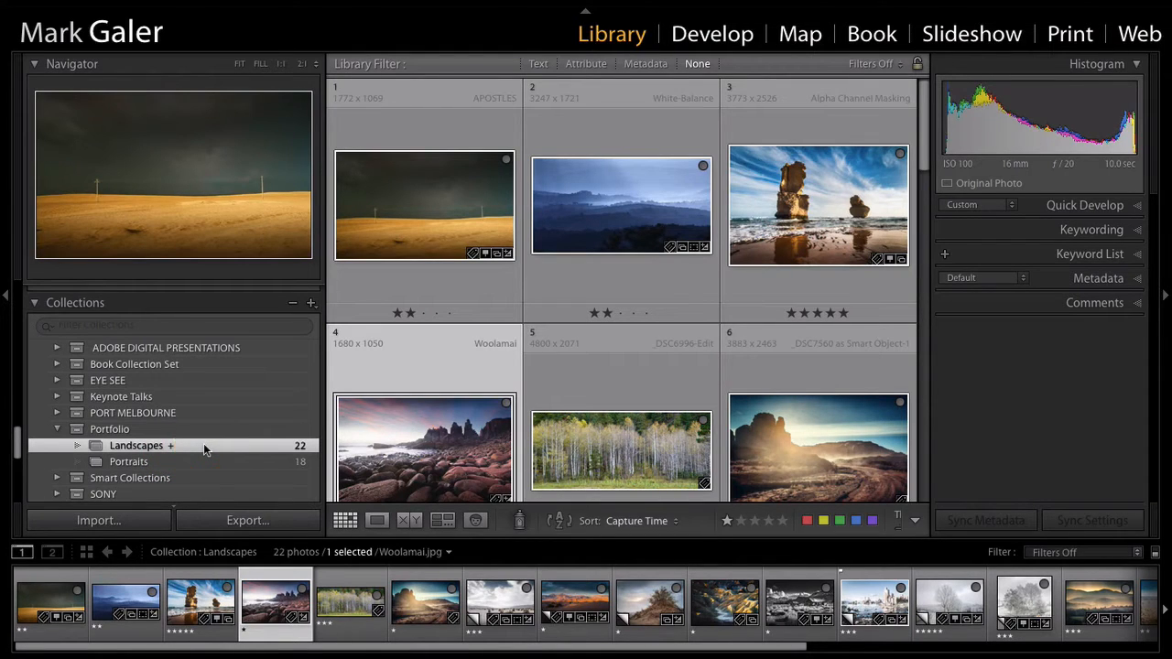
# - Open the Landscapes collection's context menu and dismiss it without changes
pyautogui.rightClick(135, 445)
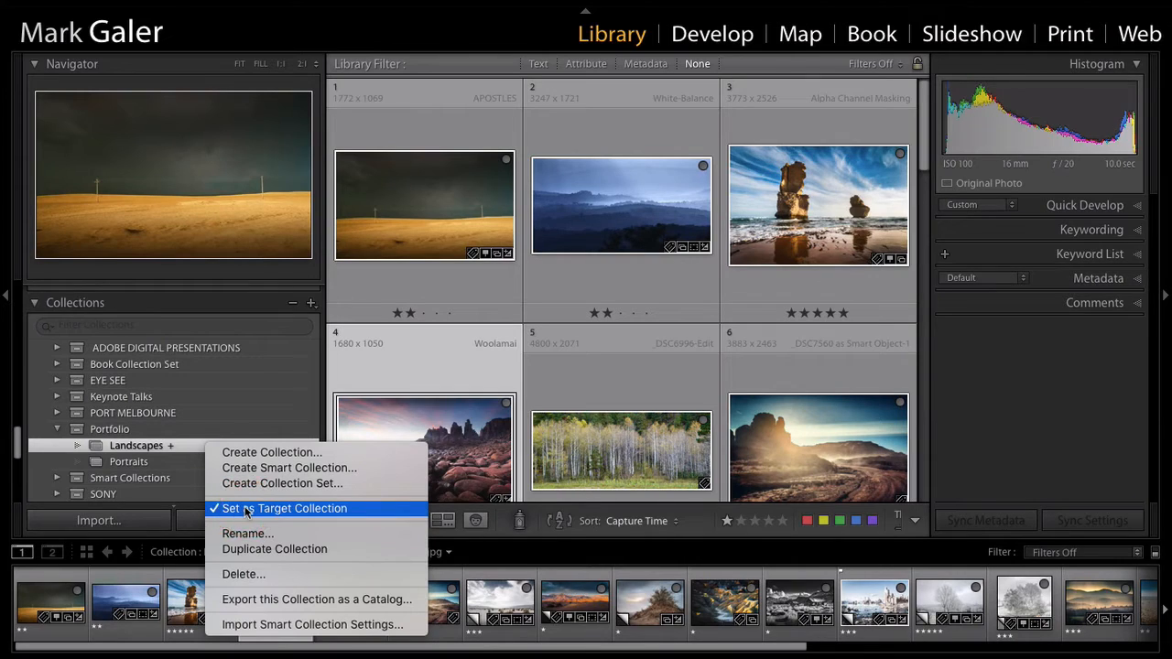
pyautogui.moveTo(174, 435)
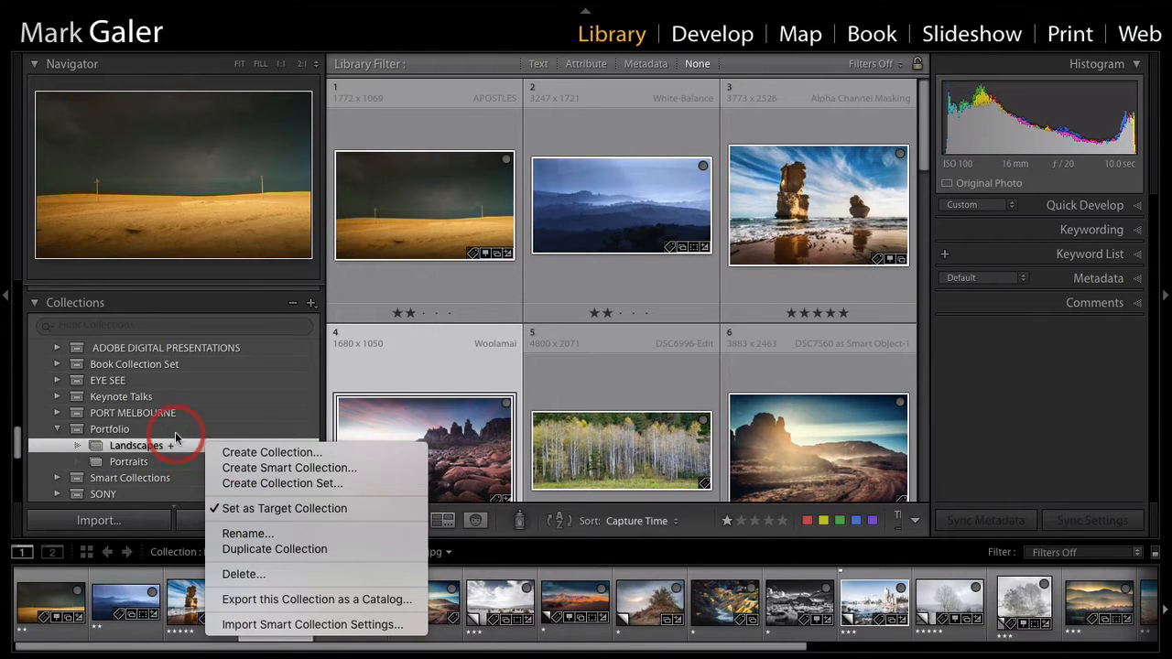
pyautogui.click(135, 445)
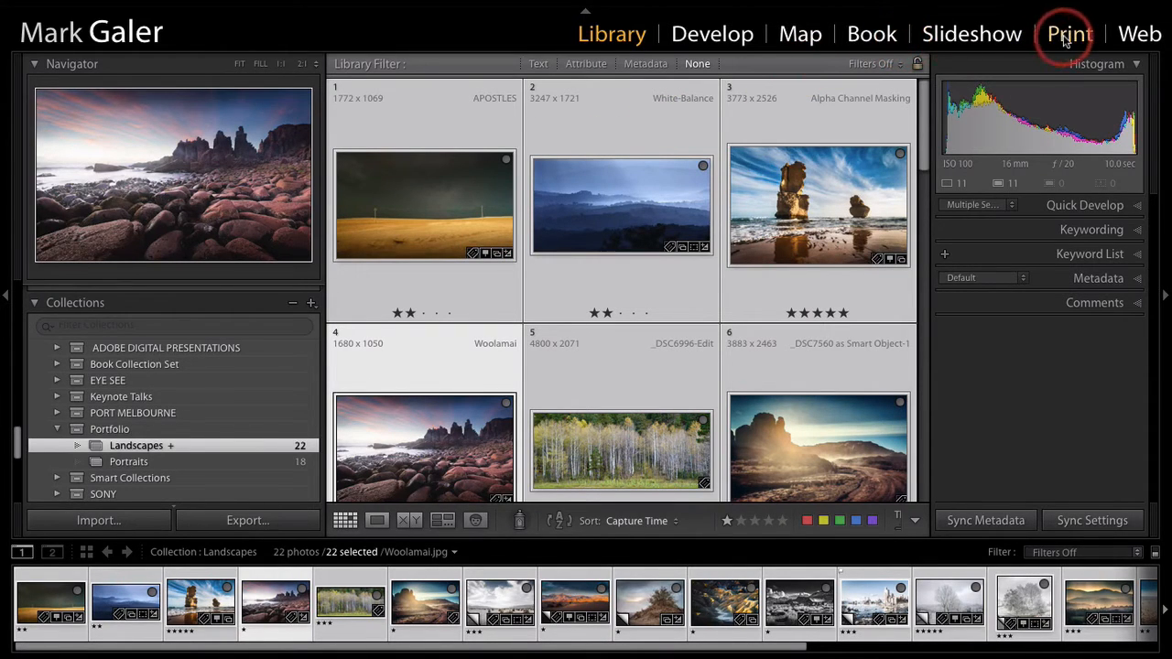
# - Switch to the Print module and apply the 4x5 Contact Sheet template
pyautogui.click(1069, 34)
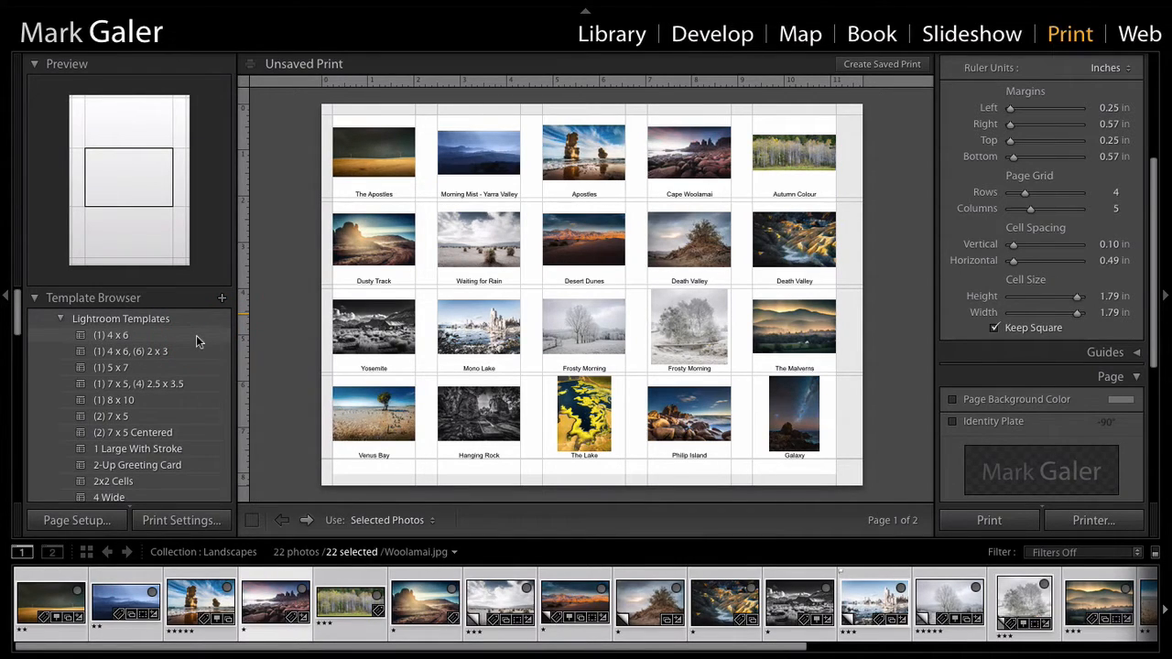
pyautogui.moveTo(167, 341)
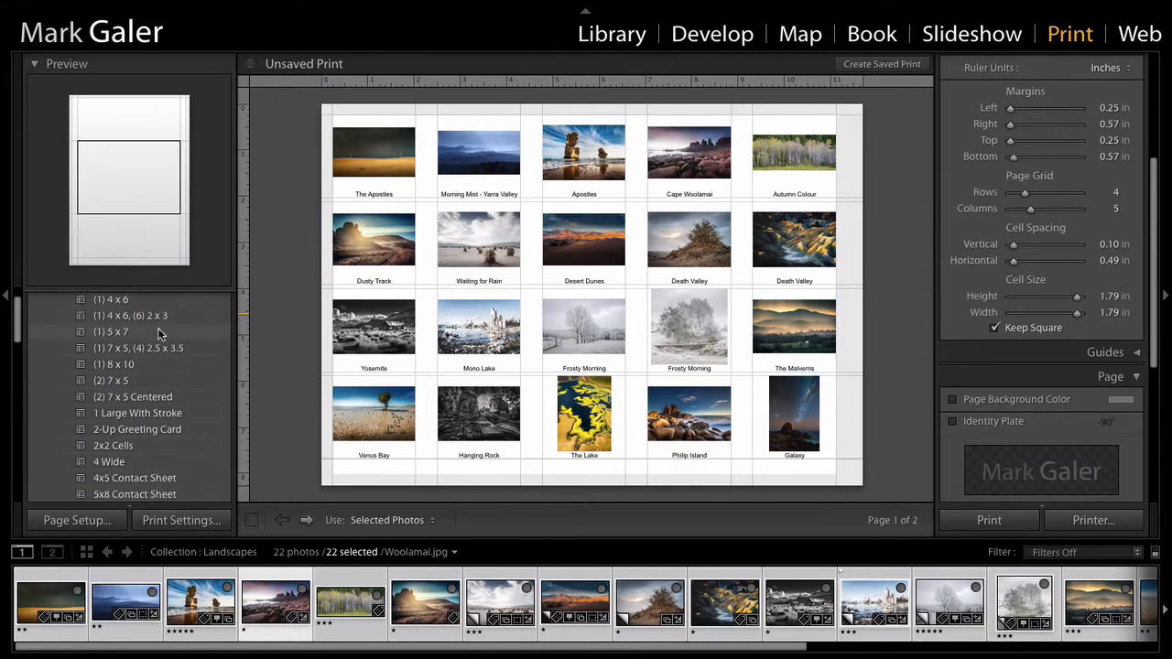
pyautogui.scroll(-3)
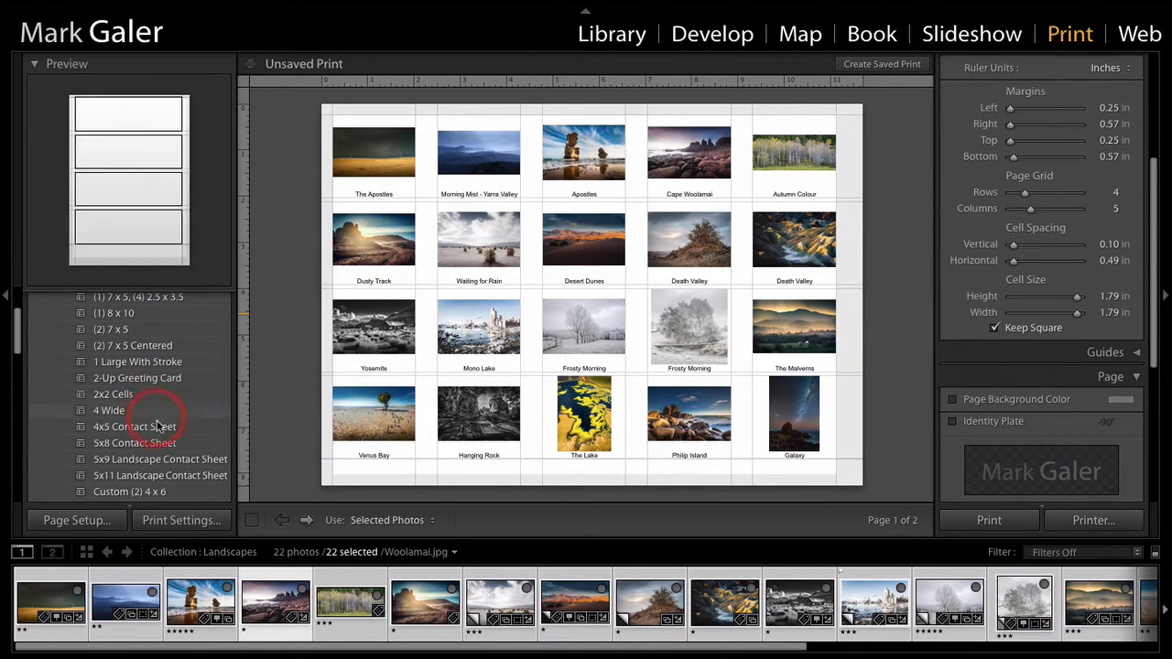
pyautogui.click(135, 427)
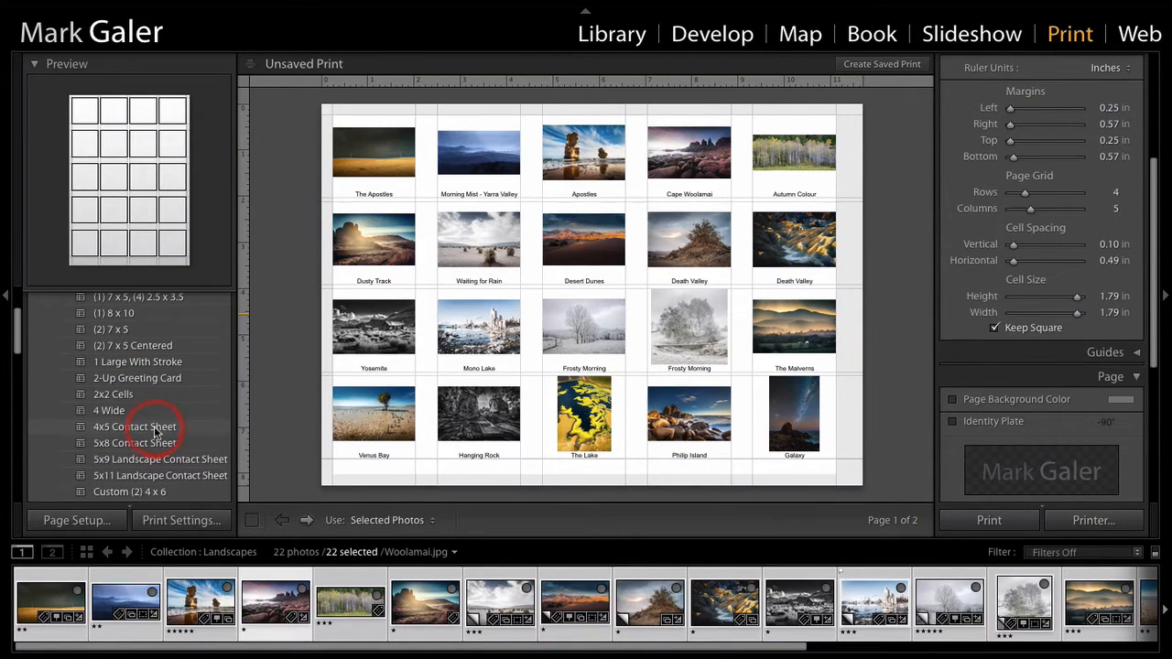
pyautogui.click(135, 427)
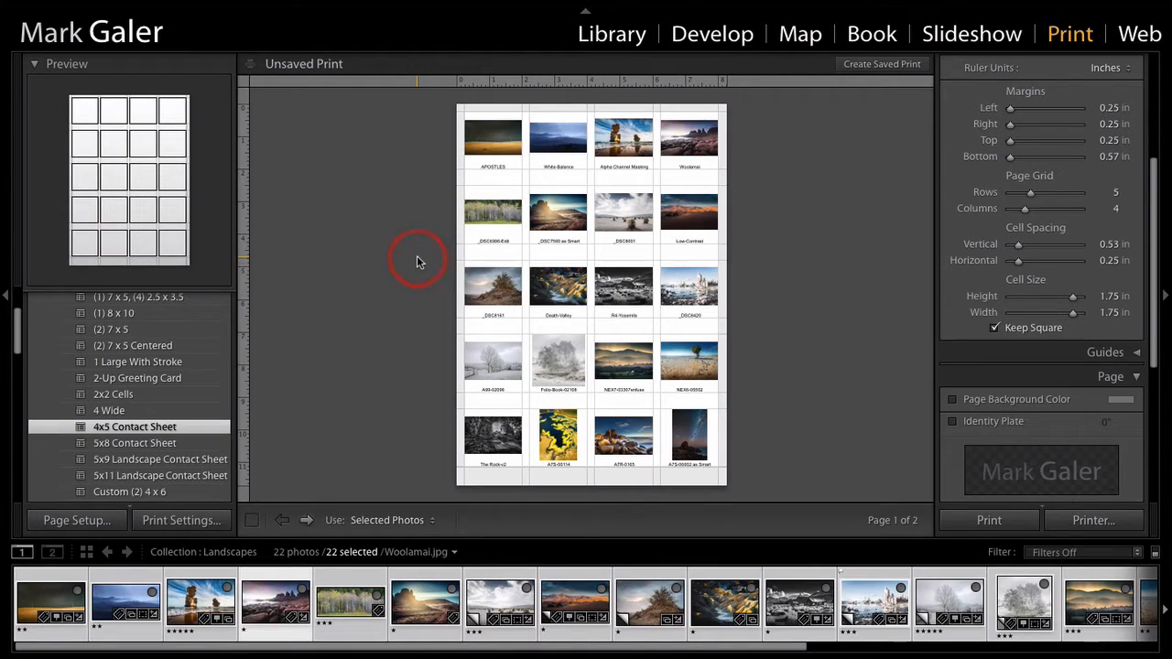
pyautogui.moveTo(416, 262)
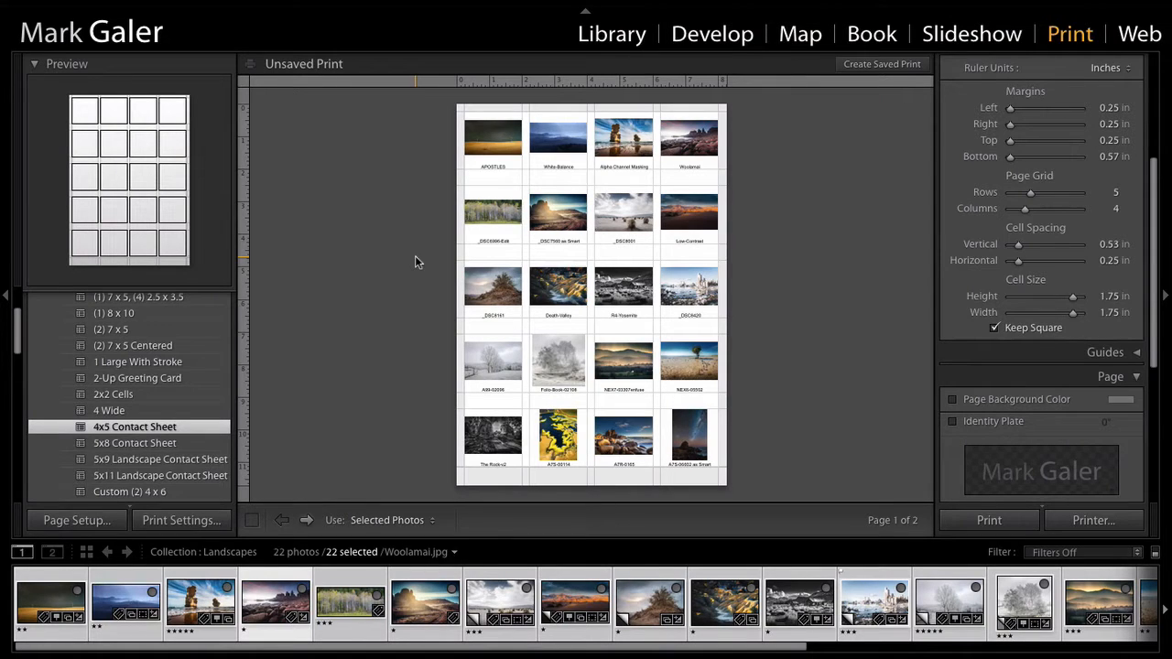
pyautogui.moveTo(390, 267)
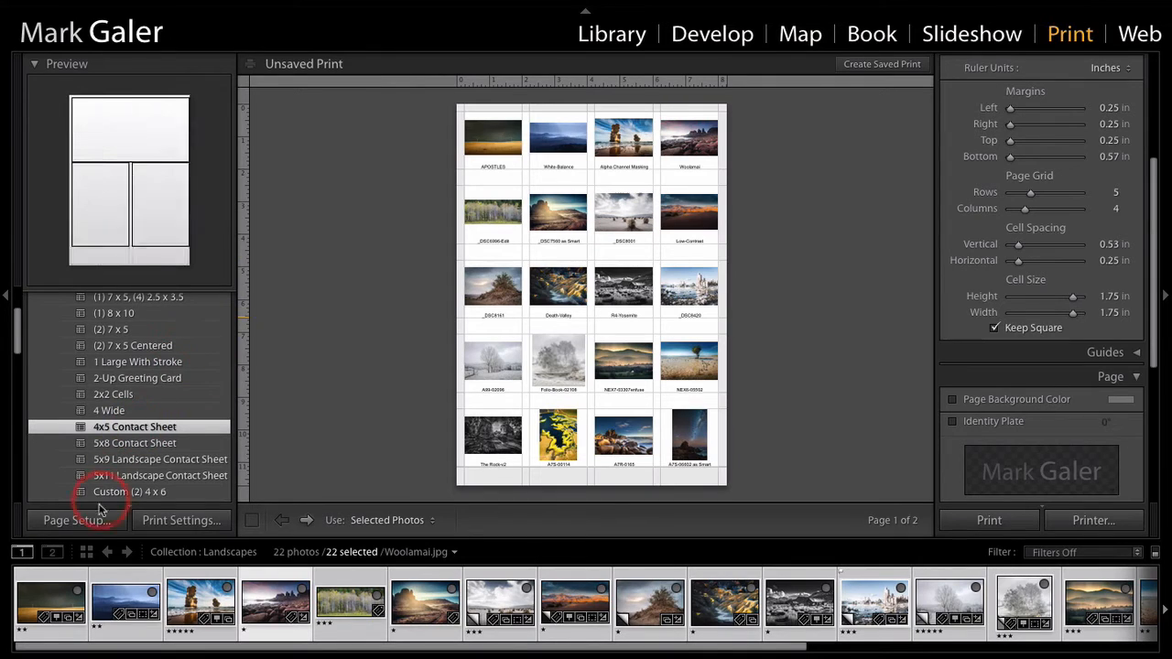
# - Set Page Setup to format for Any Printer in landscape orientation
pyautogui.click(77, 520)
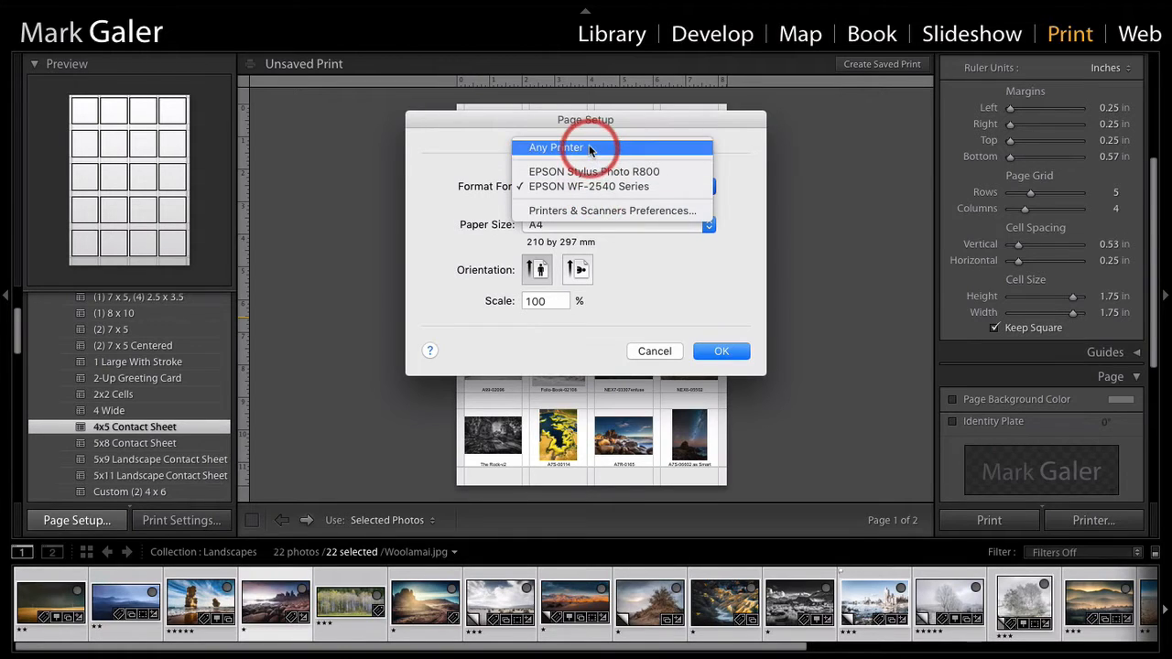
pyautogui.click(556, 148)
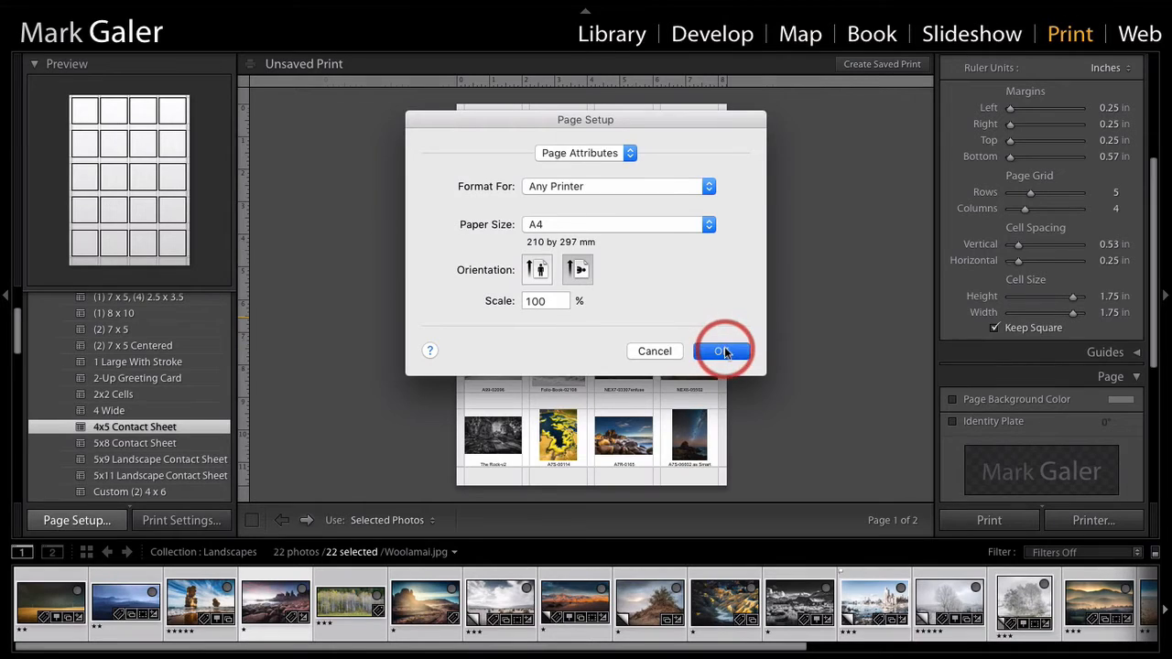
pyautogui.click(723, 351)
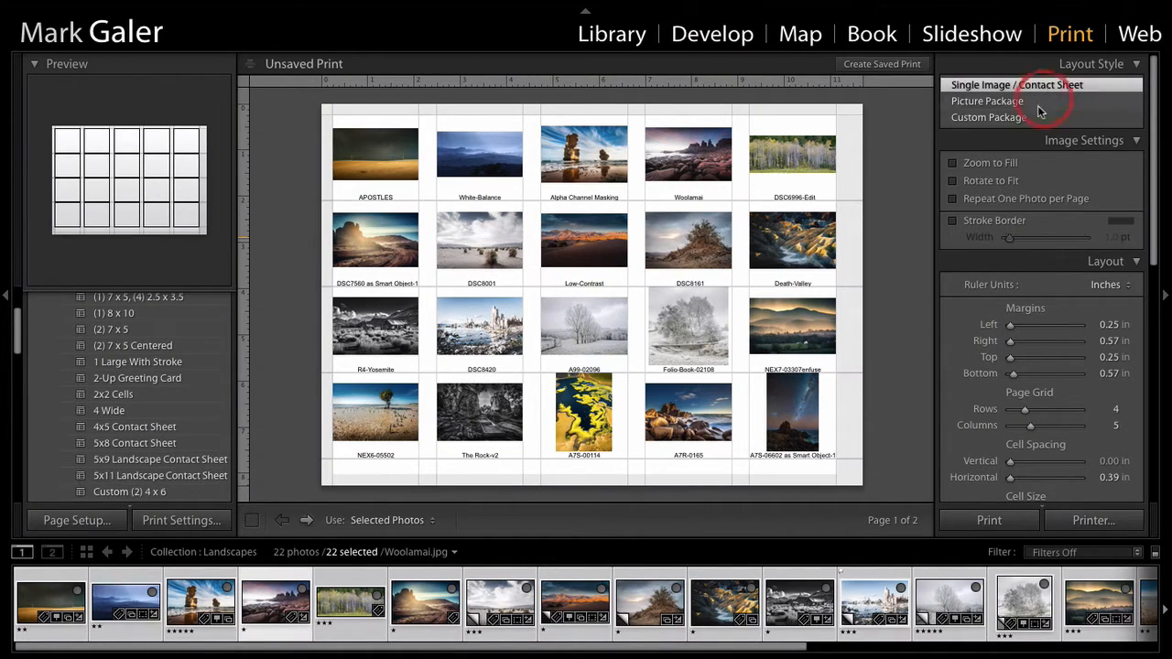
pyautogui.moveTo(964, 190)
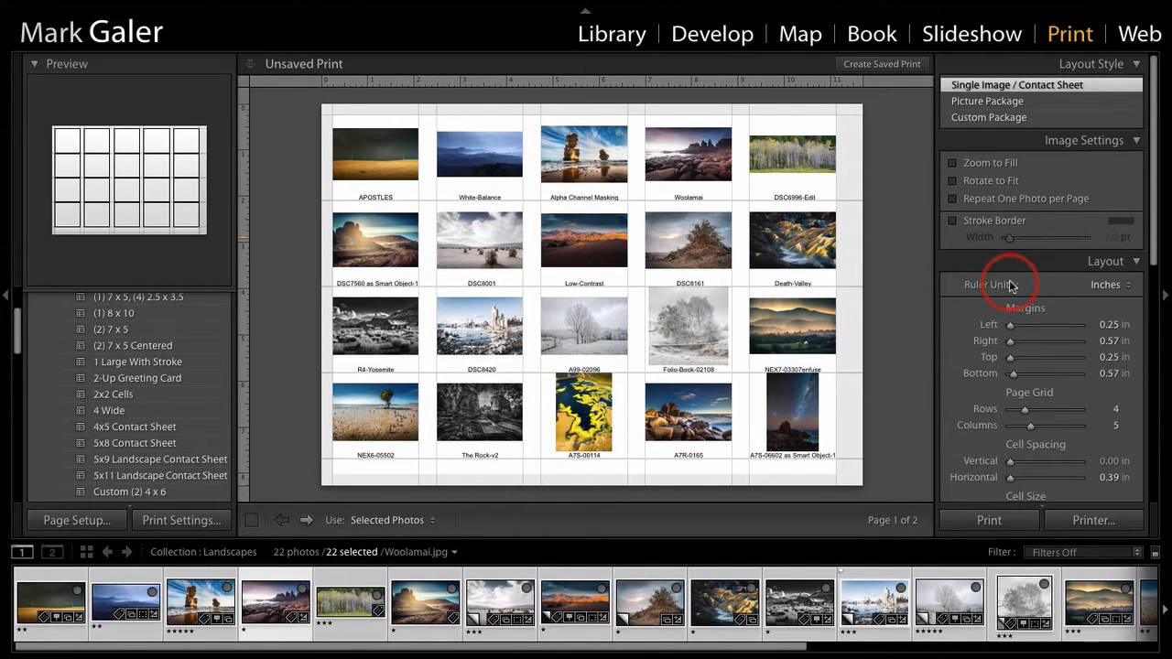
# - Scroll the right panel down to the Layout panel's Cell Spacing and Cell Size sliders
pyautogui.scroll(-3)
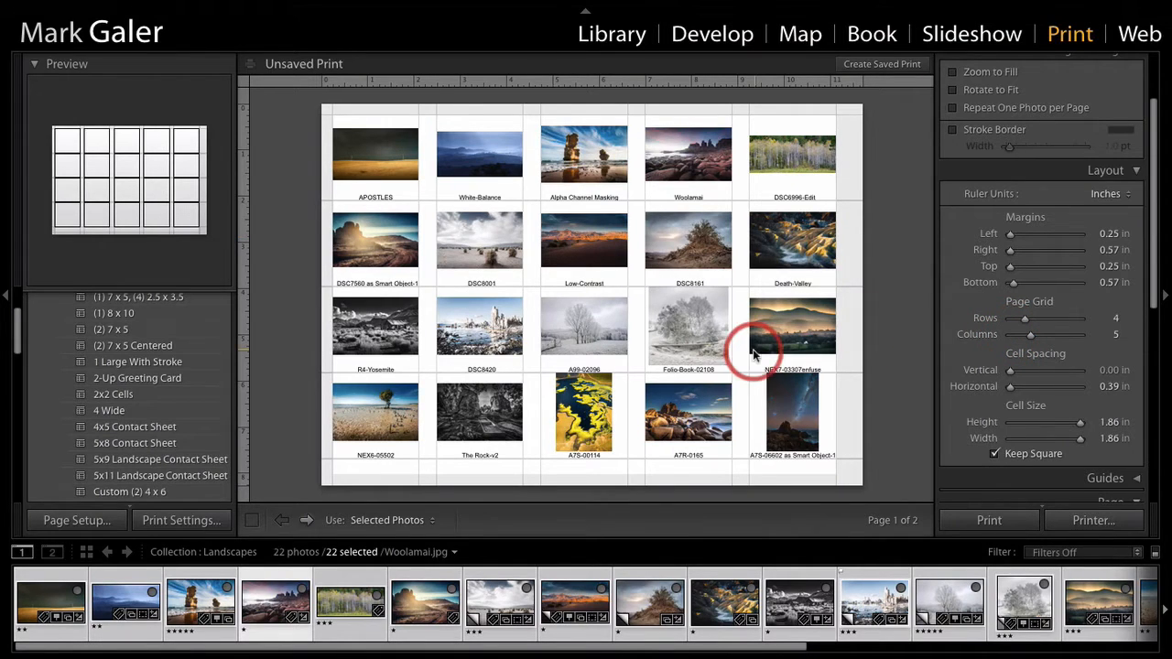
pyautogui.moveTo(586, 367)
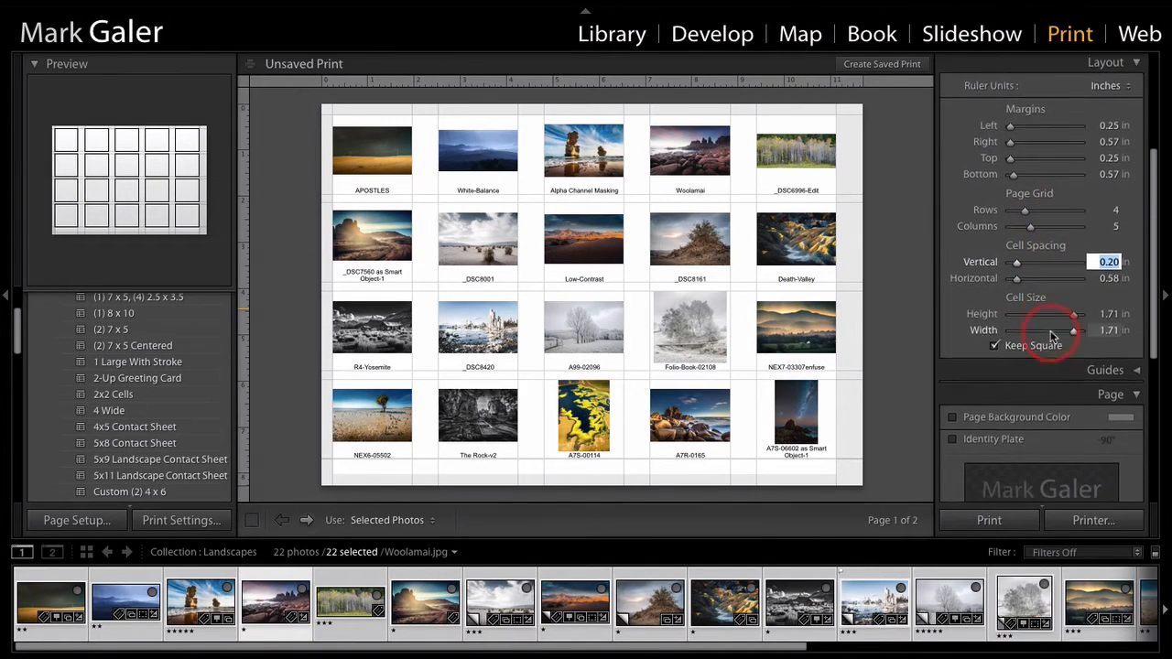
pyautogui.scroll(-3)
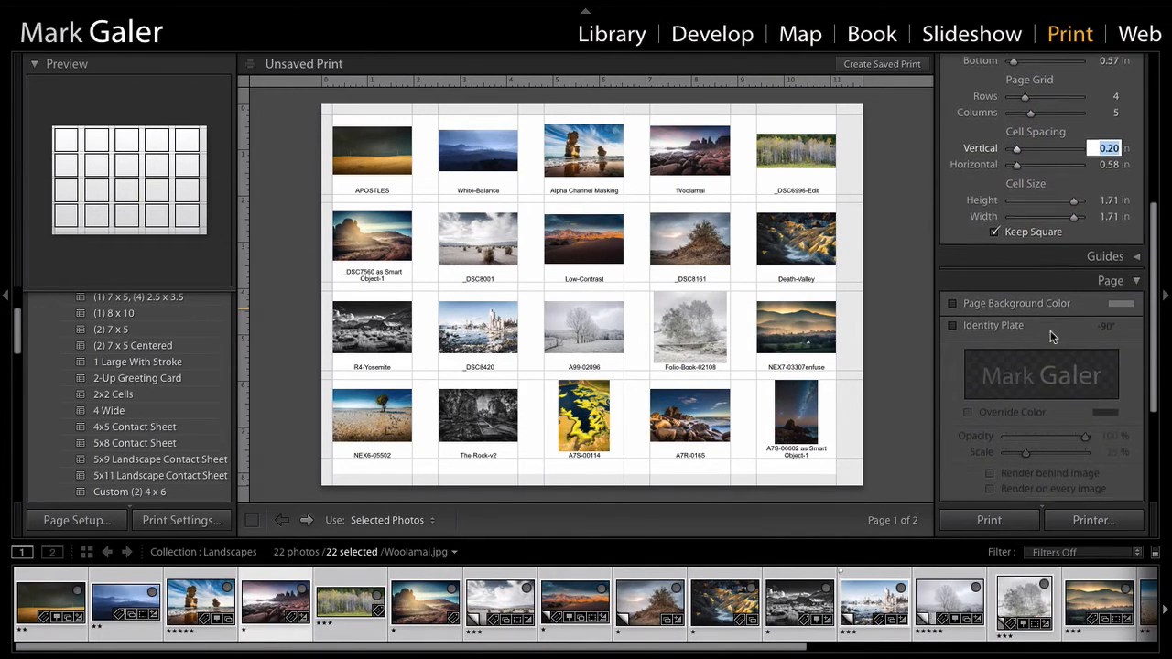
# - Set the Page panel's Photo Info caption to Title instead of filename
pyautogui.scroll(-3)
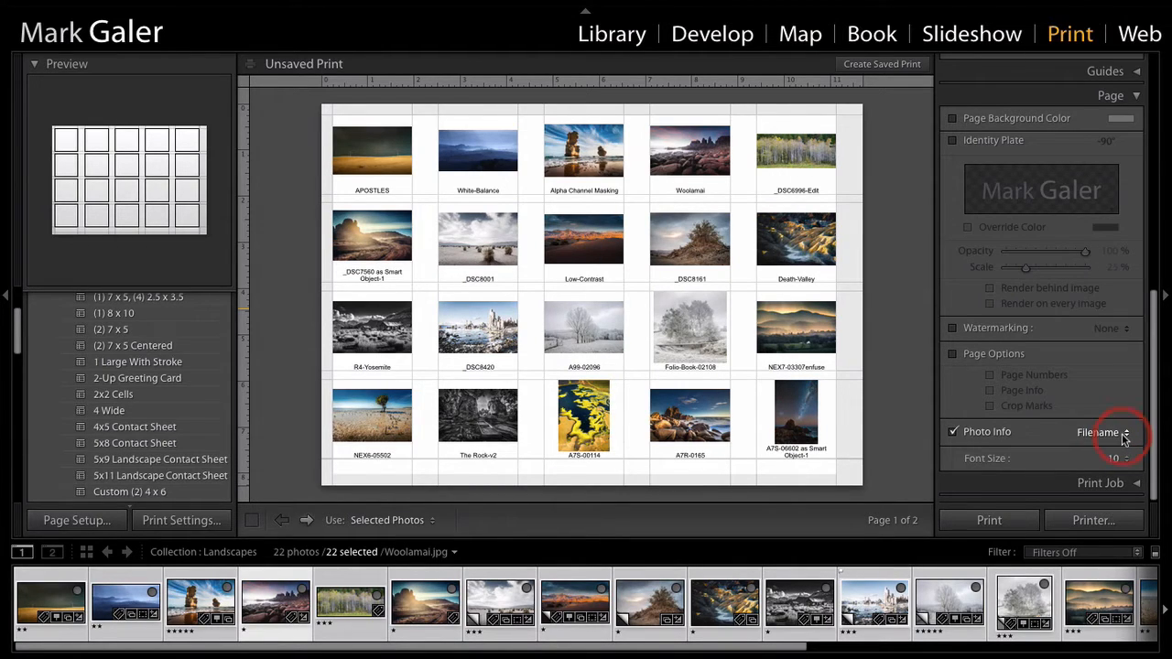
pyautogui.click(1100, 431)
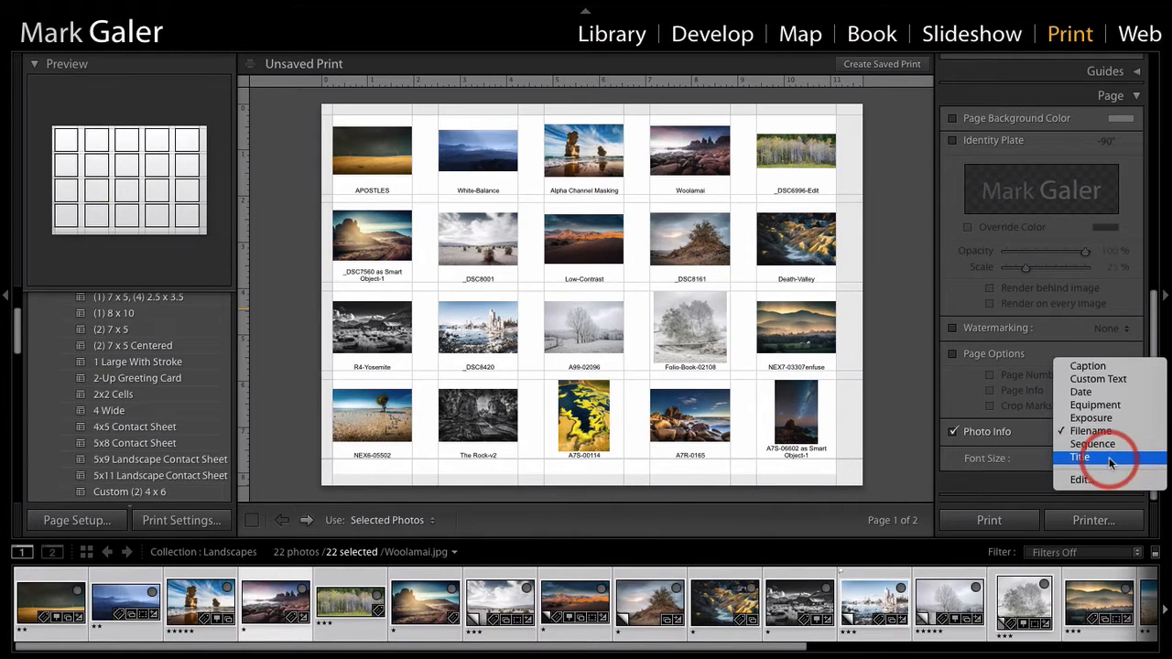
pyautogui.click(1081, 457)
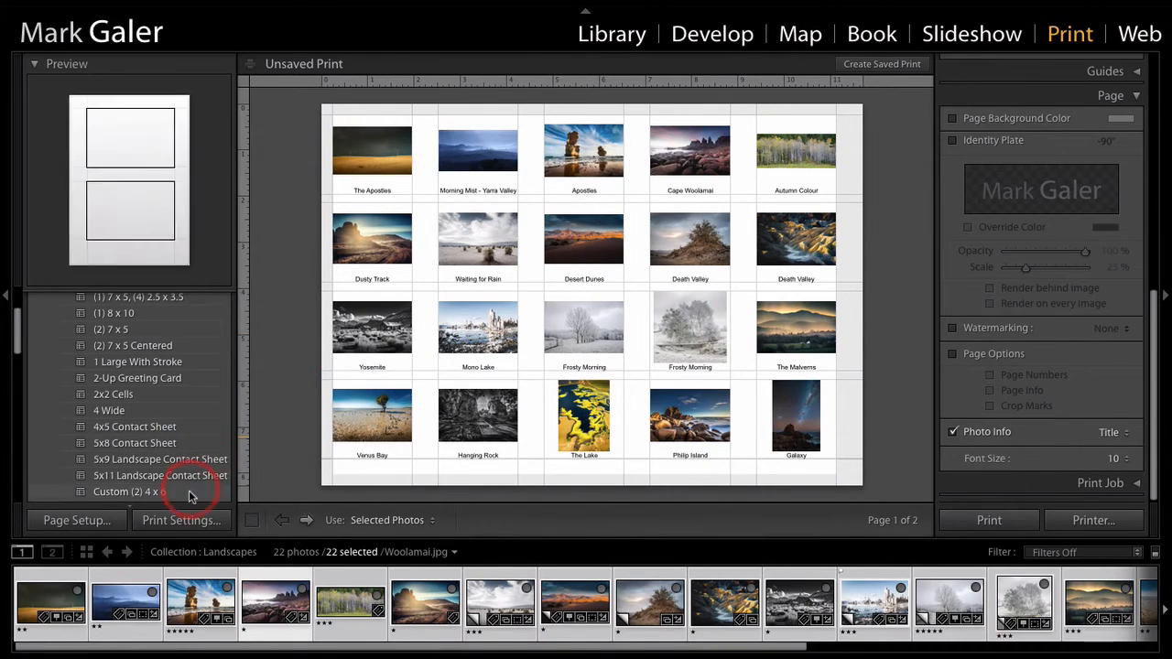
pyautogui.click(129, 492)
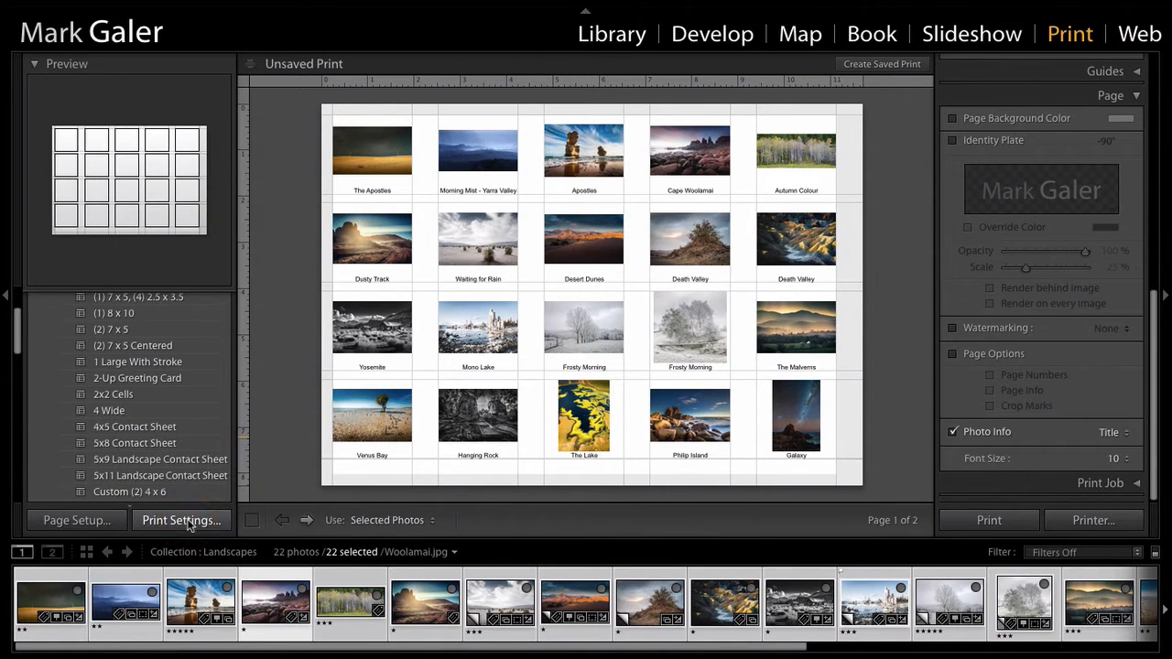
pyautogui.click(180, 520)
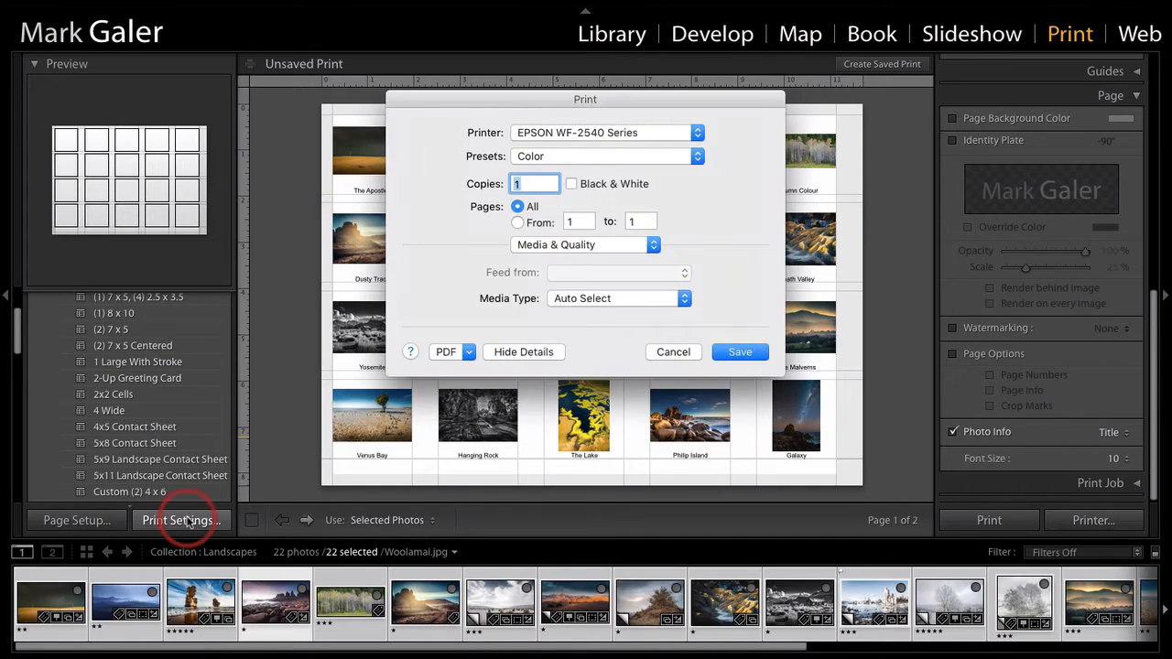
pyautogui.moveTo(518, 146)
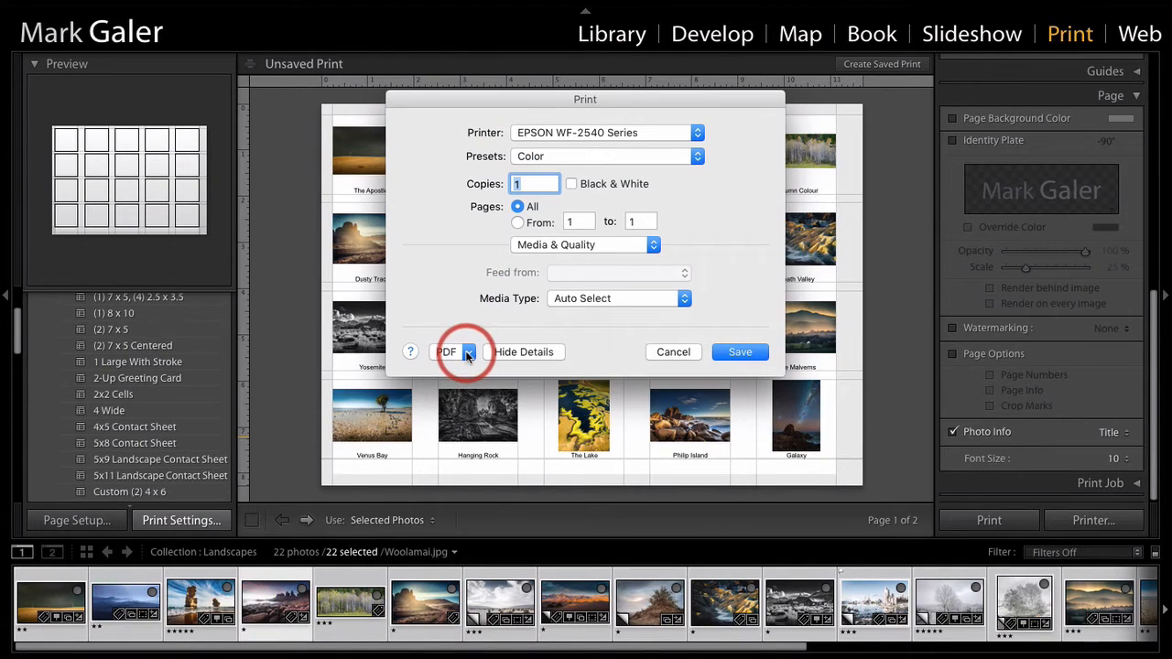
pyautogui.click(468, 352)
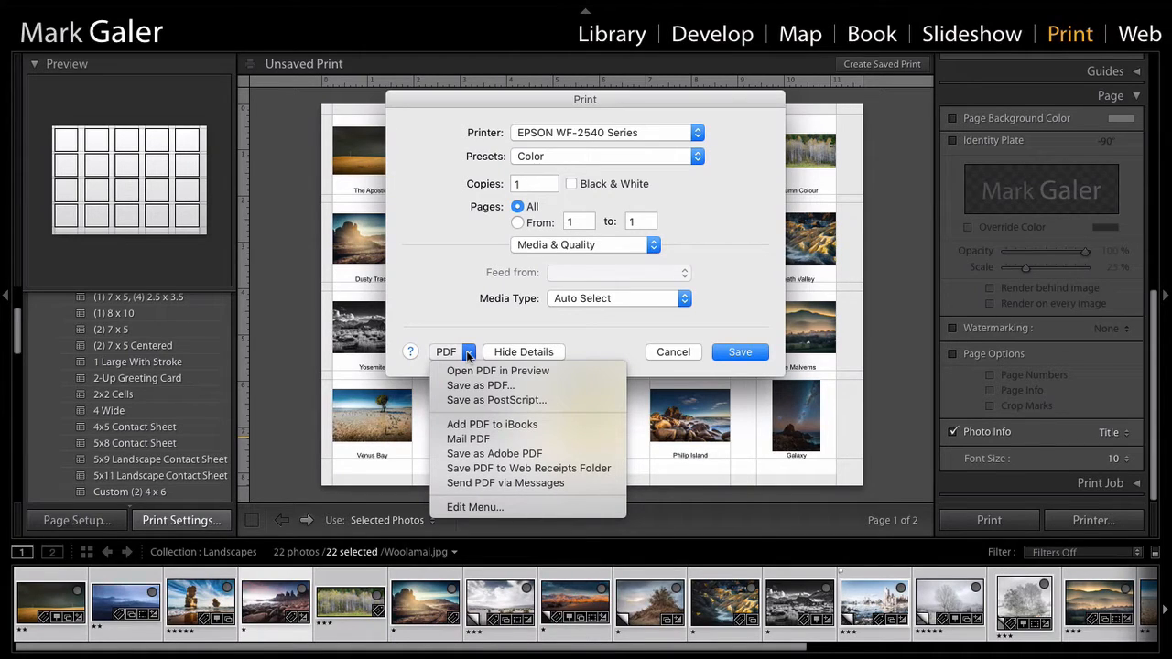
pyautogui.moveTo(480, 384)
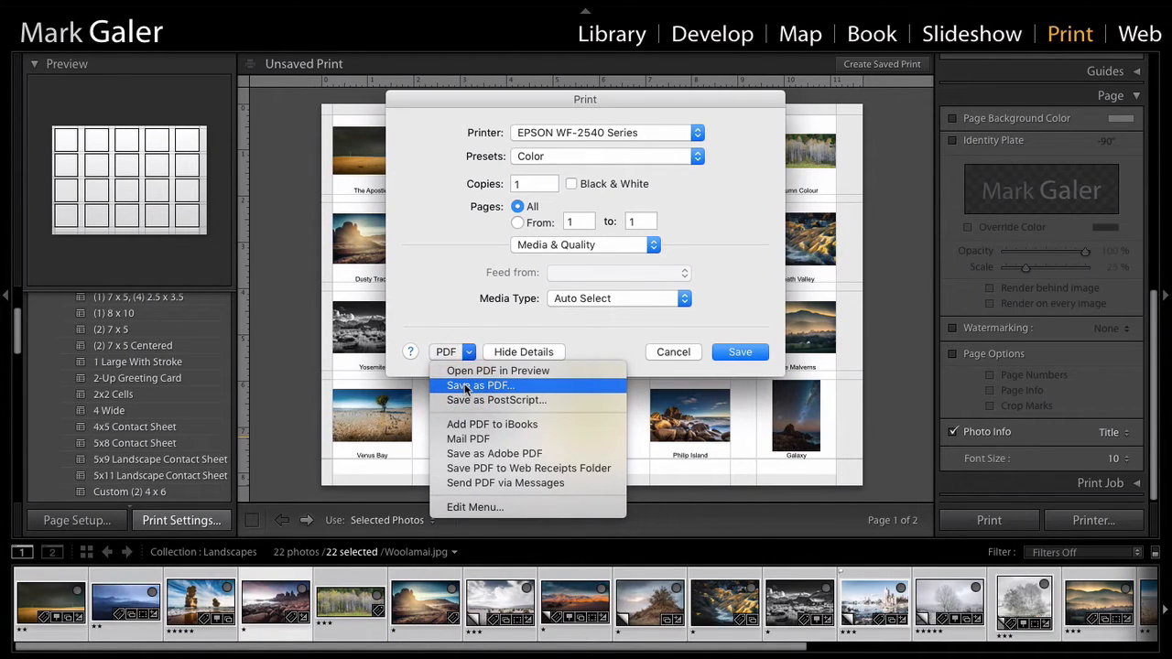
pyautogui.moveTo(494, 454)
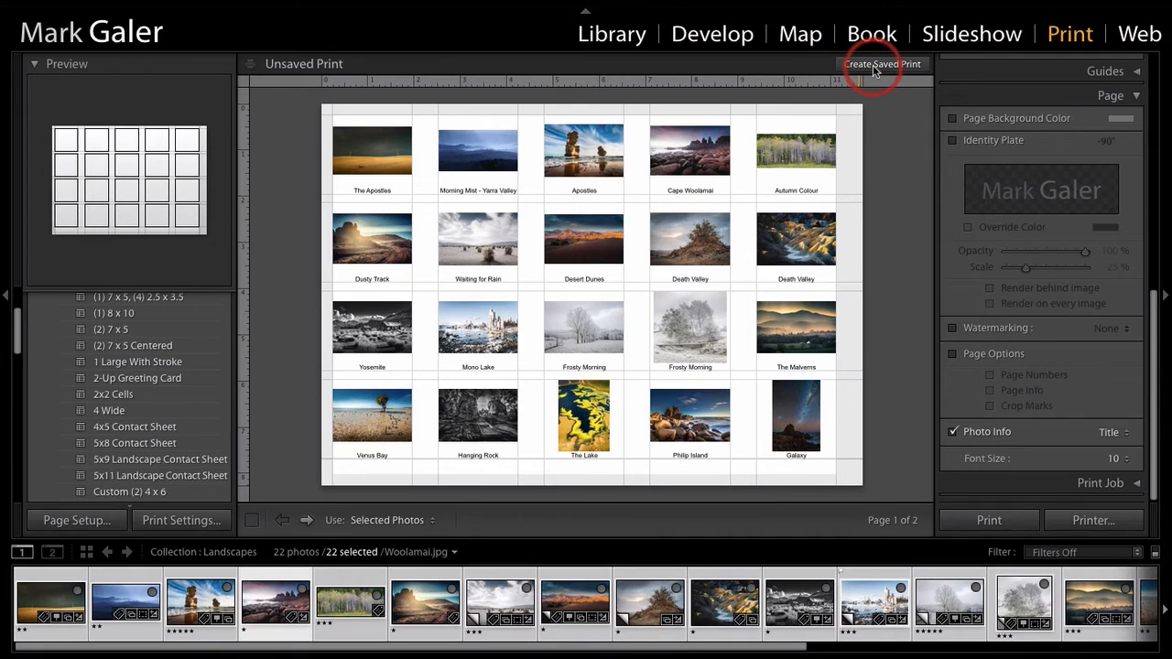
# - Create a saved print named 'Landscape' inside the Landscapes collection
pyautogui.click(882, 65)
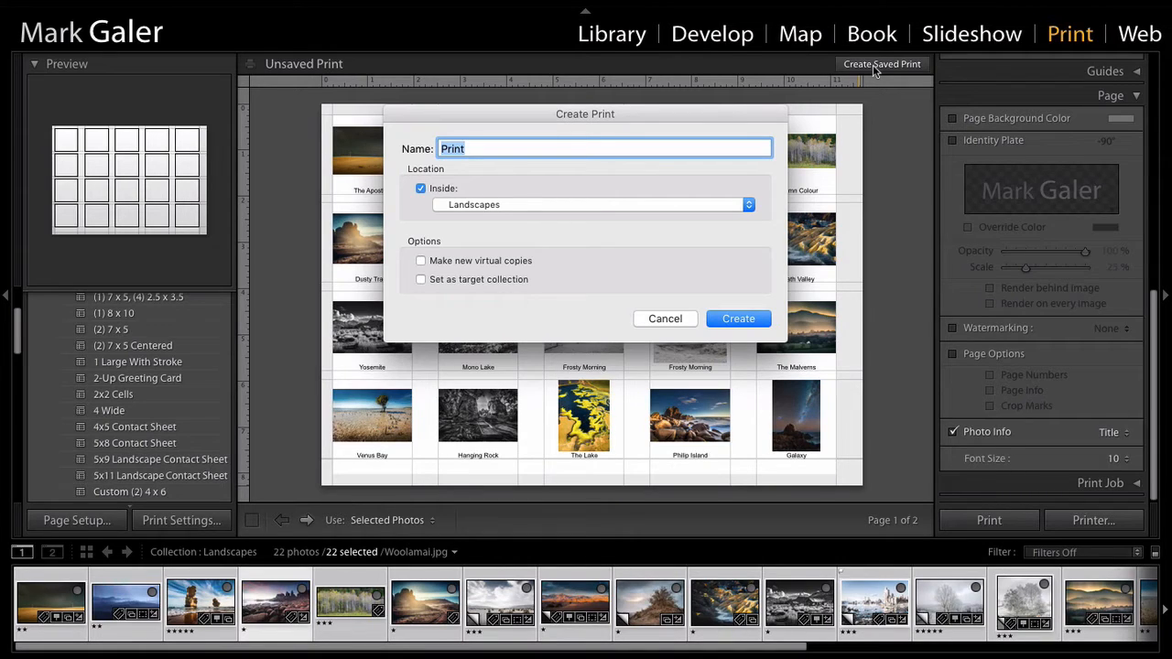
pyautogui.moveTo(642, 82)
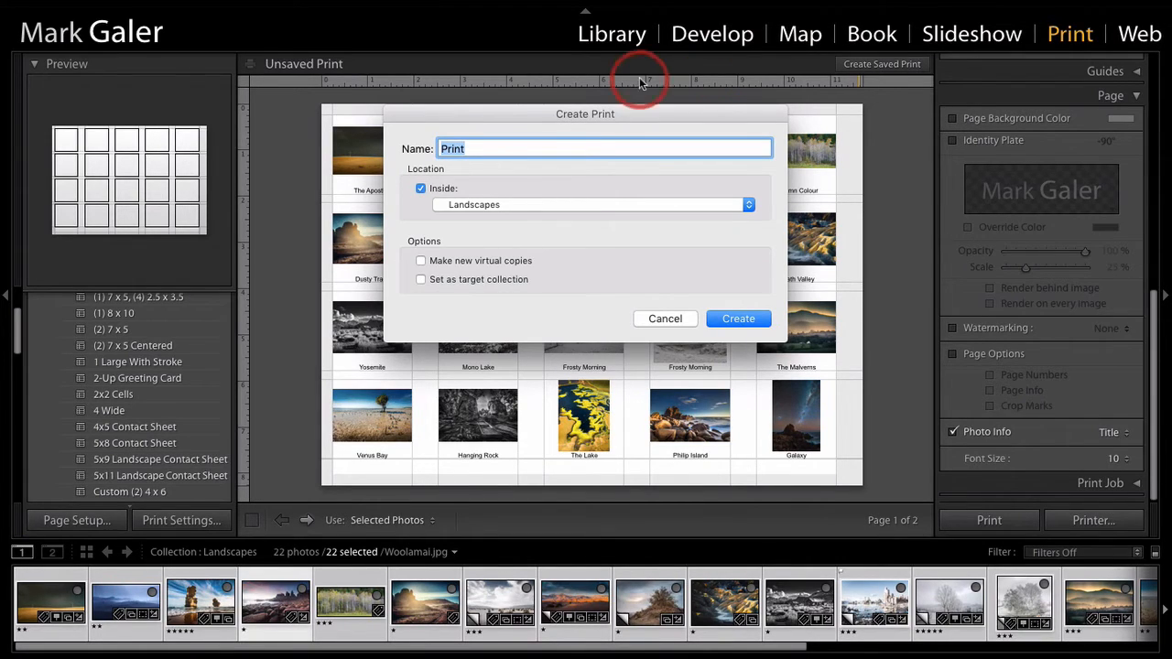
pyautogui.write('Landscape')
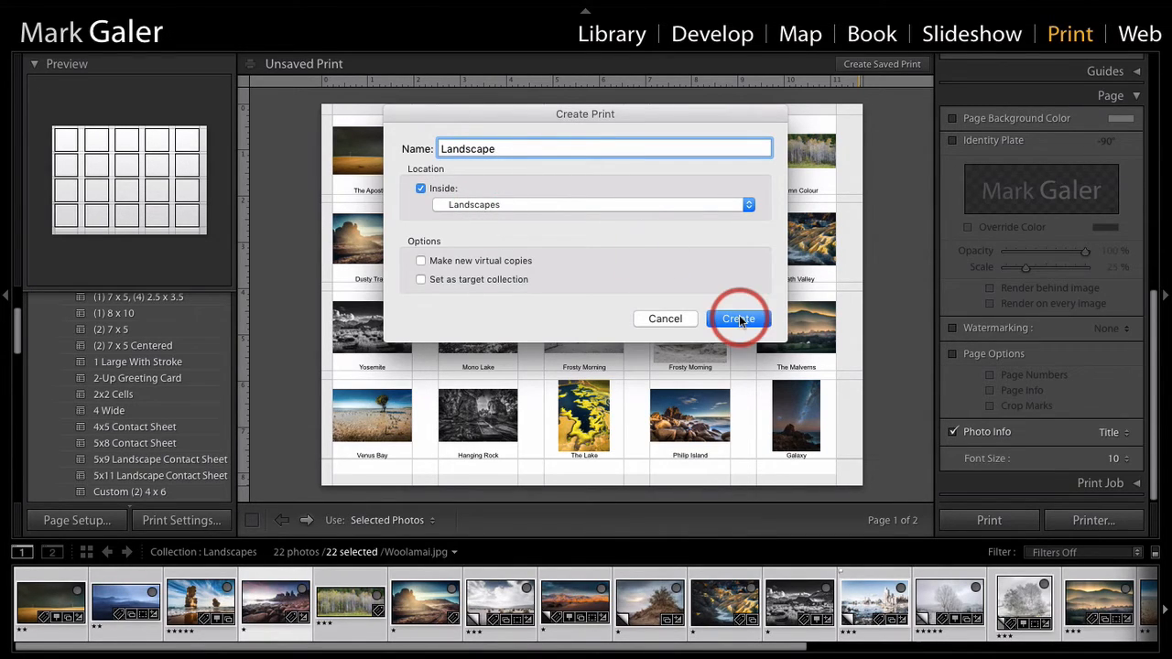
pyautogui.click(739, 319)
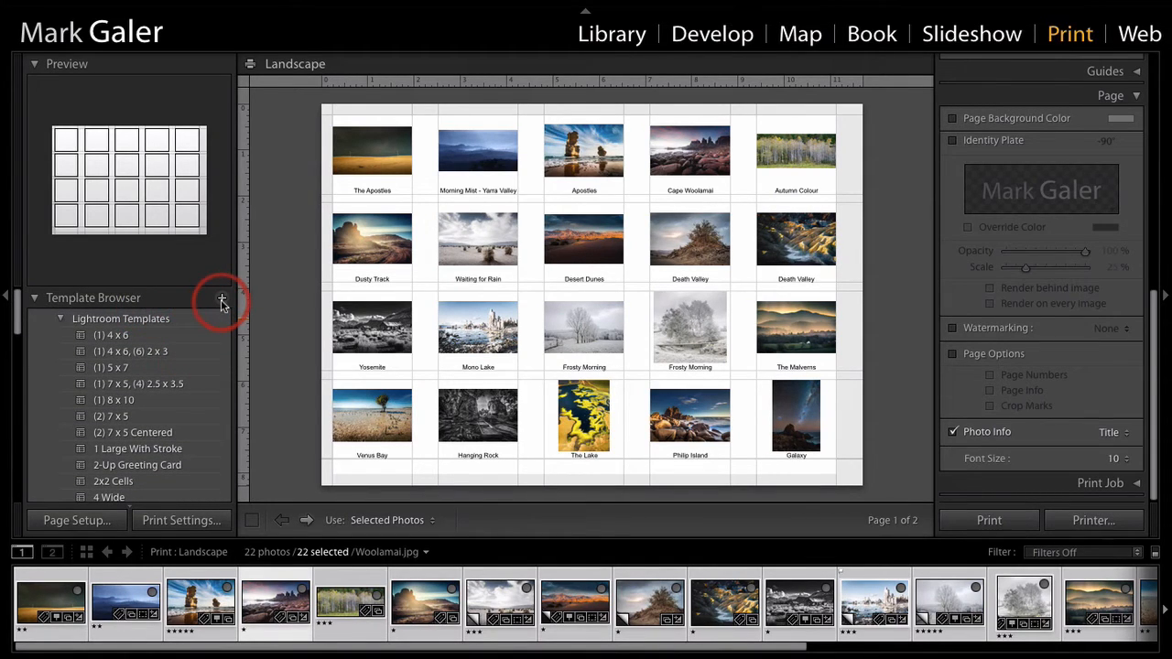
# - Add a Template Browser user template named 'MG Contact Sheet' from the current layout
pyautogui.click(221, 298)
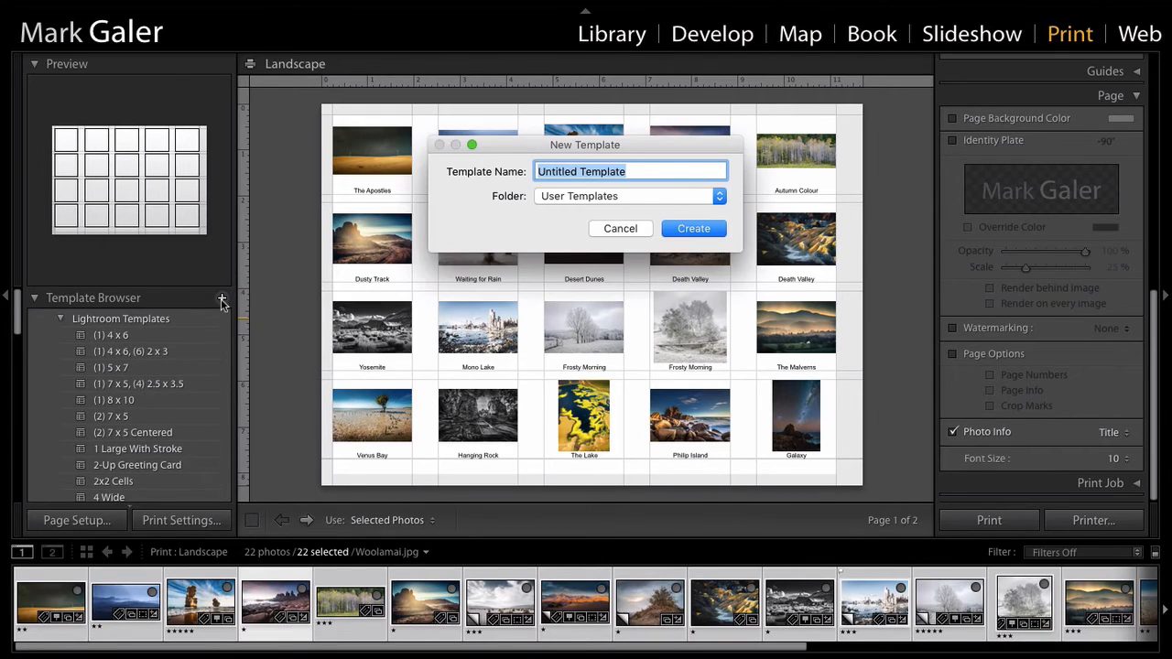
pyautogui.write('M')
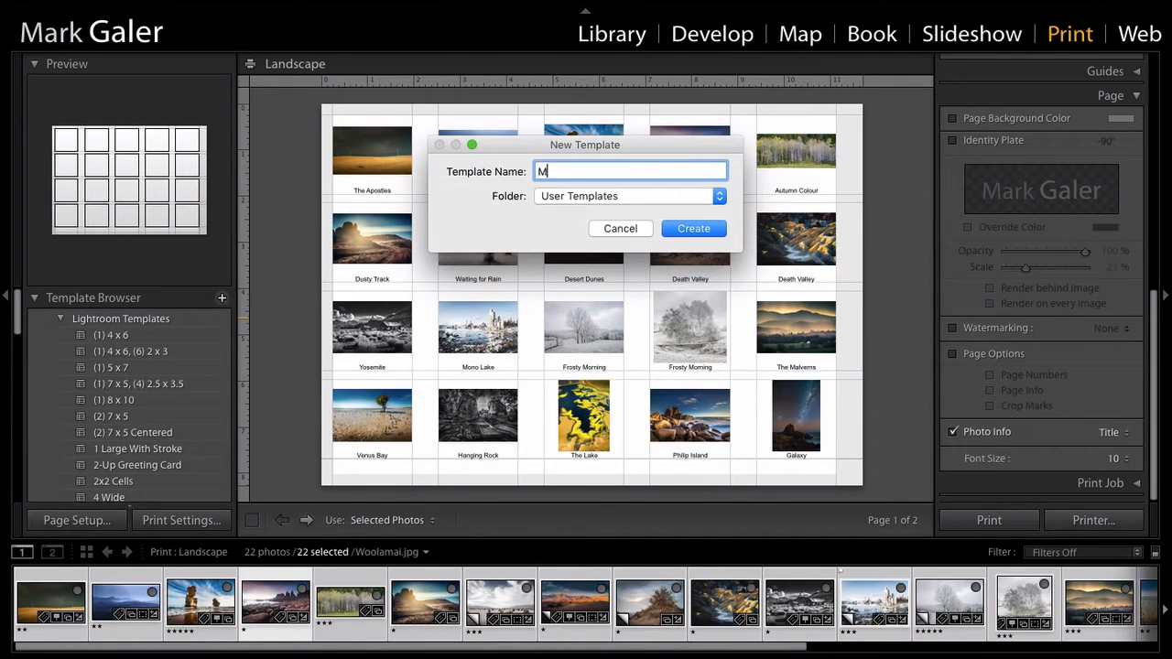
pyautogui.write('G Cont')
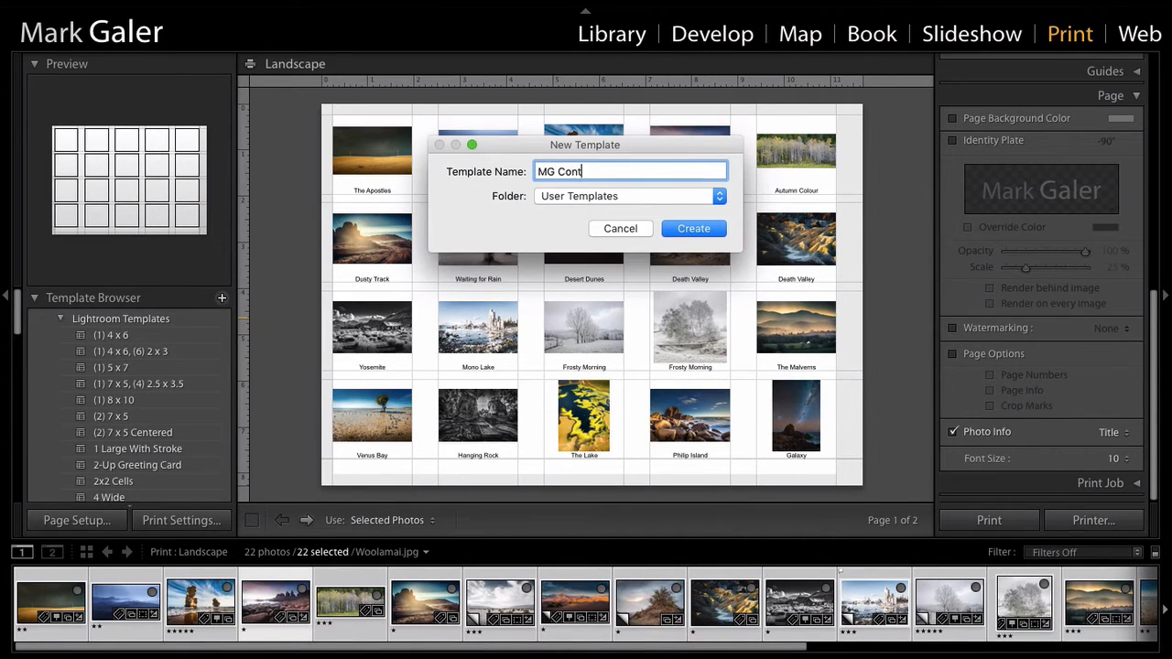
pyautogui.write('act Sheet')
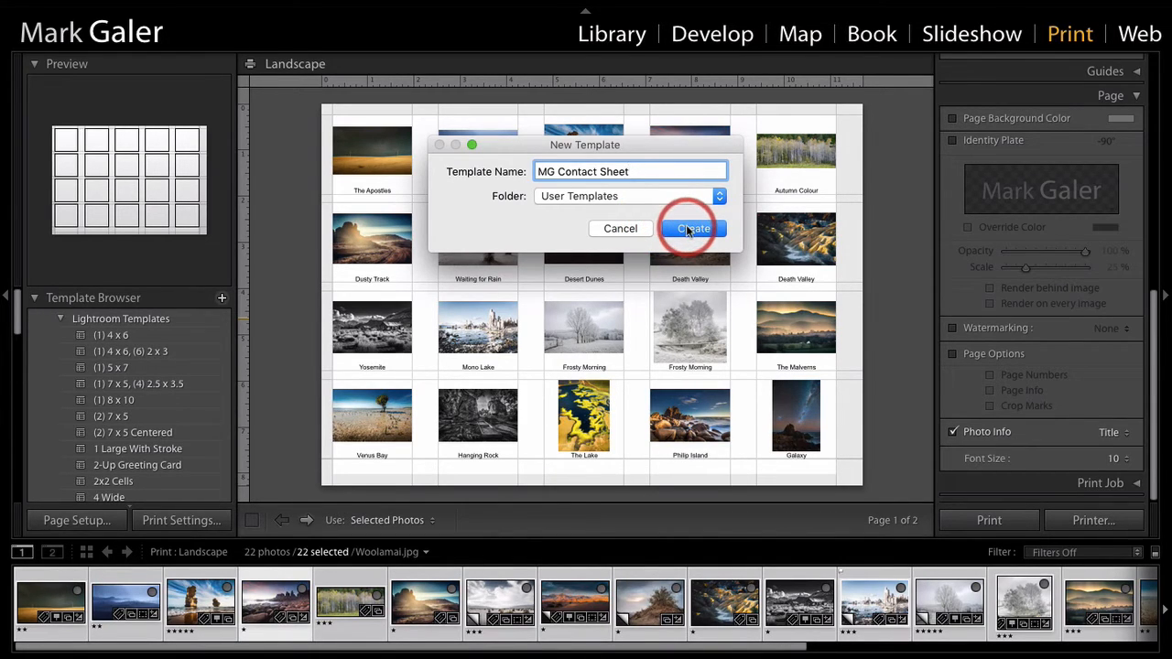
pyautogui.click(693, 228)
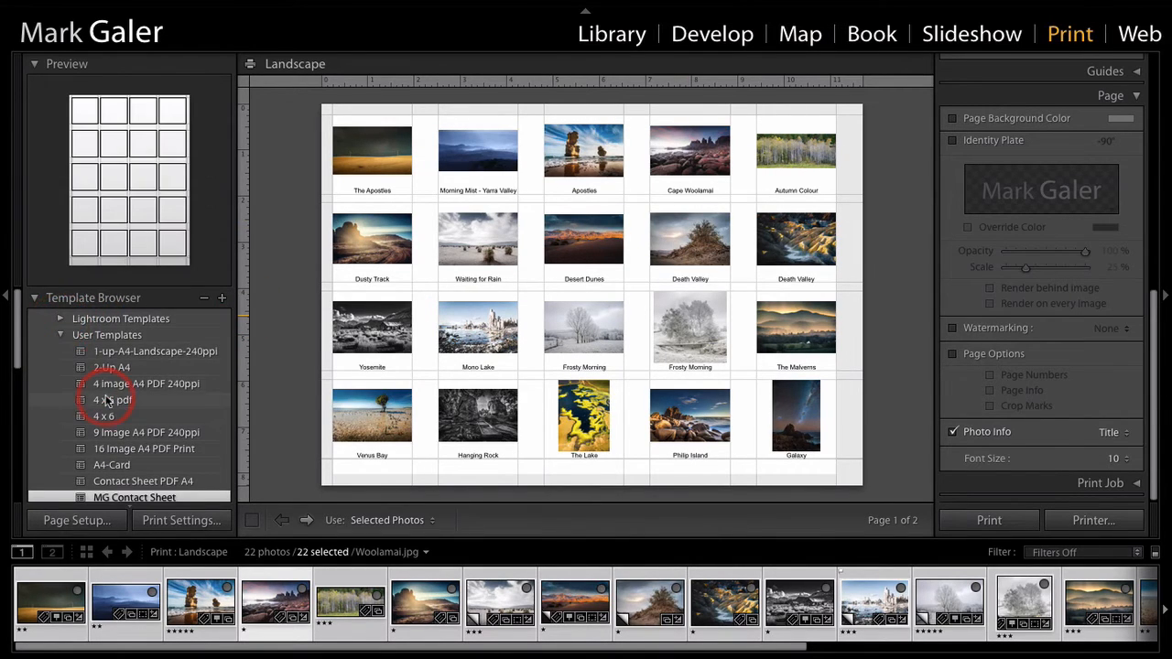
pyautogui.click(135, 449)
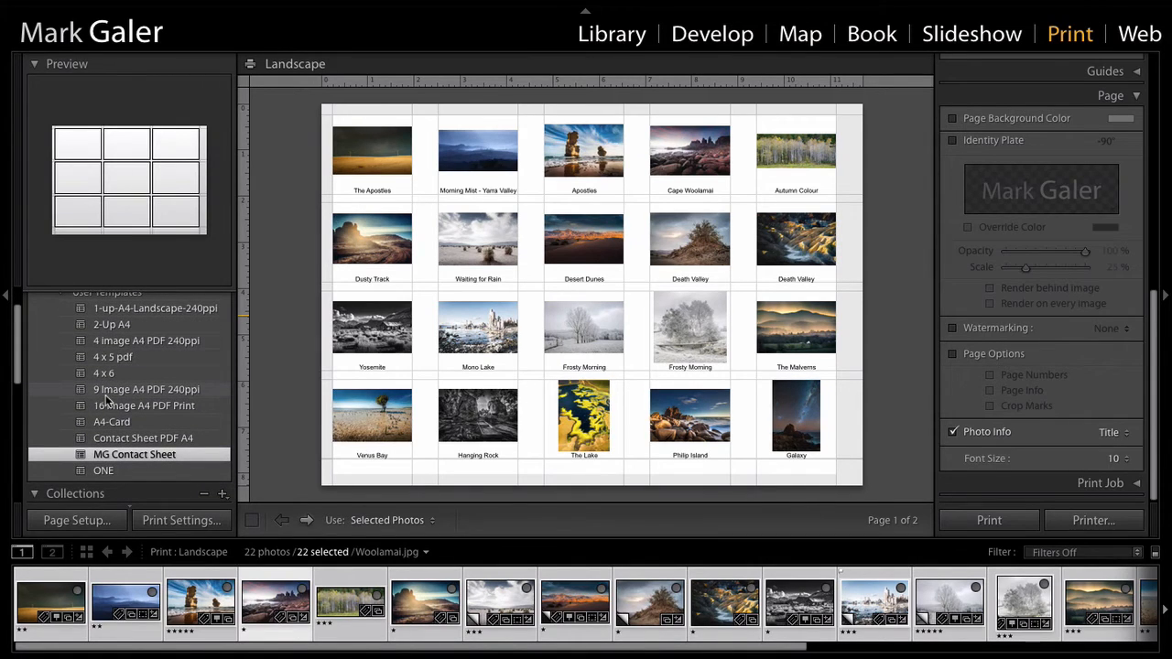
pyautogui.click(135, 454)
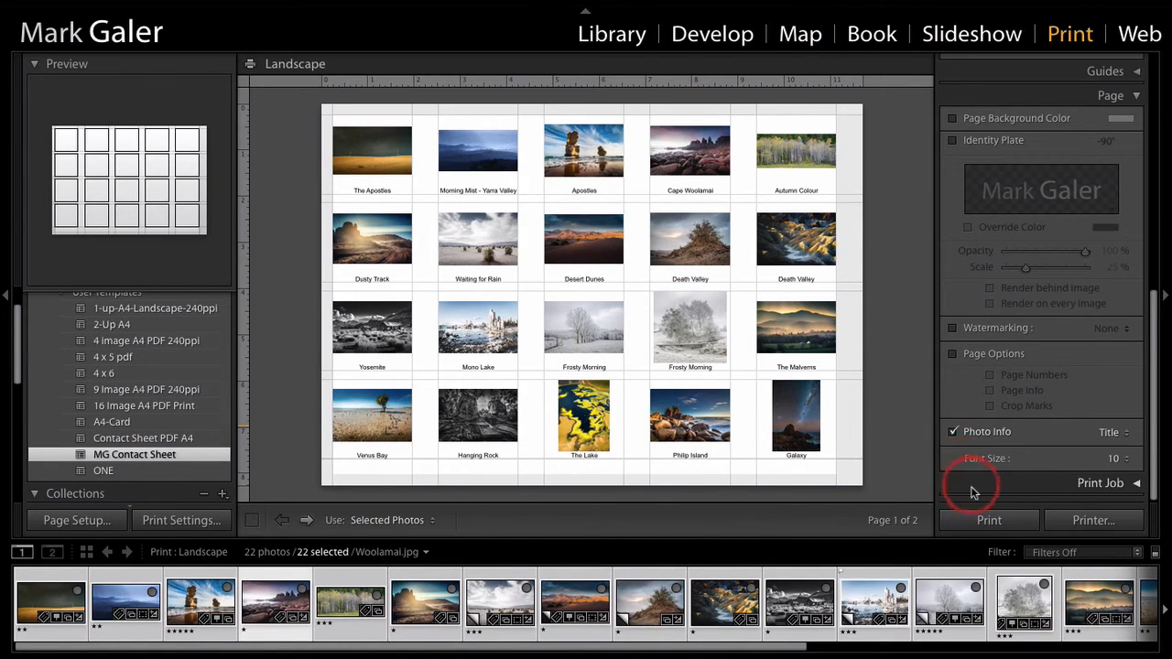
# - Print to PDF with High Quality Print settings, opening in Adobe Acrobat afterwards
pyautogui.click(990, 521)
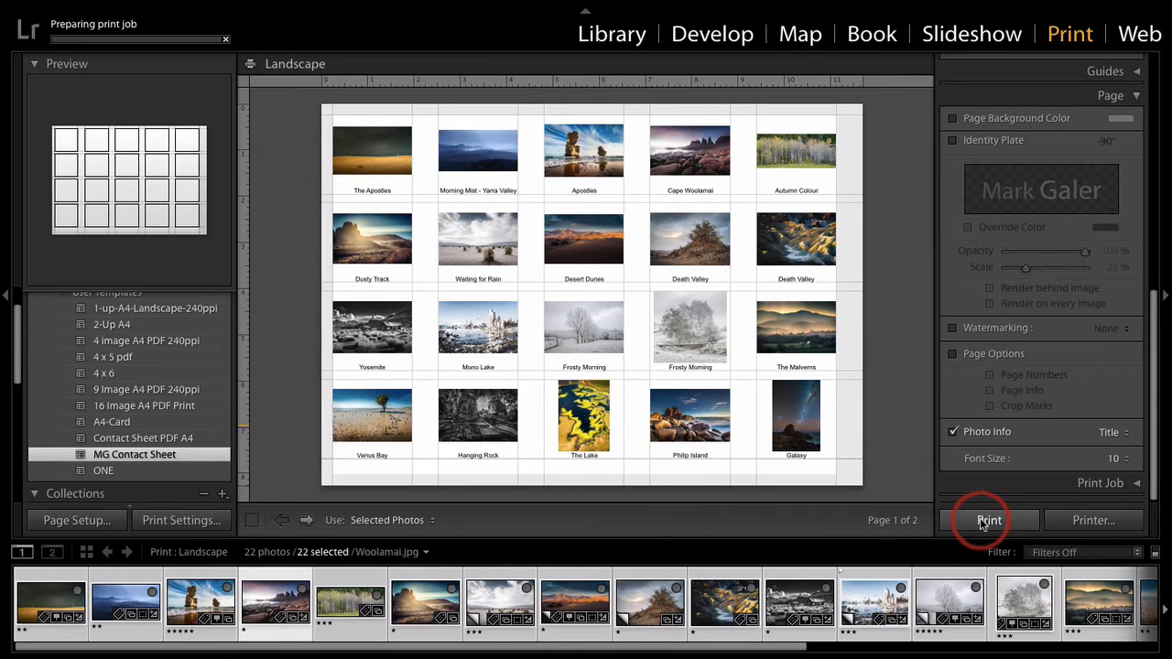
pyautogui.click(989, 520)
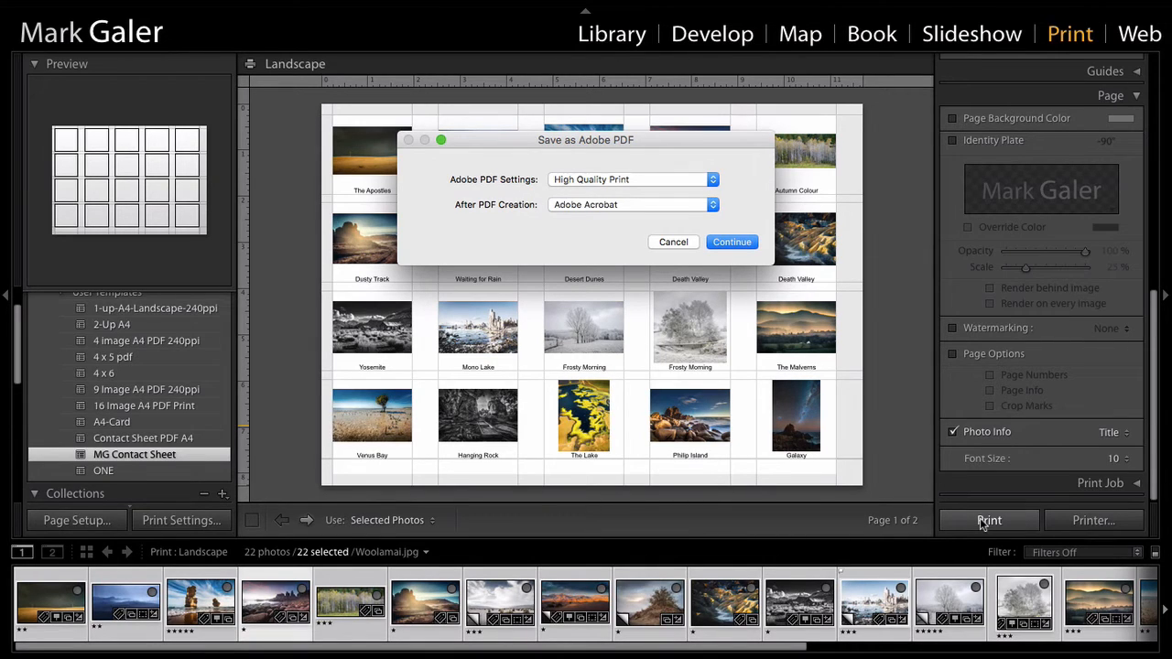
pyautogui.moveTo(902, 446)
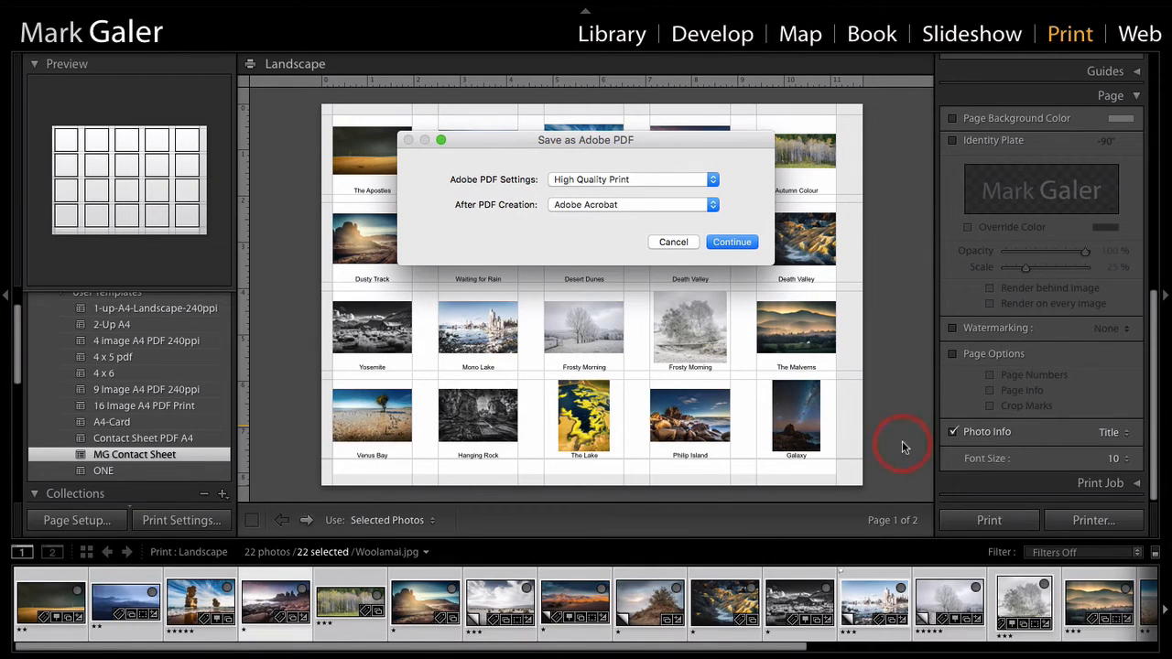
pyautogui.moveTo(573, 170)
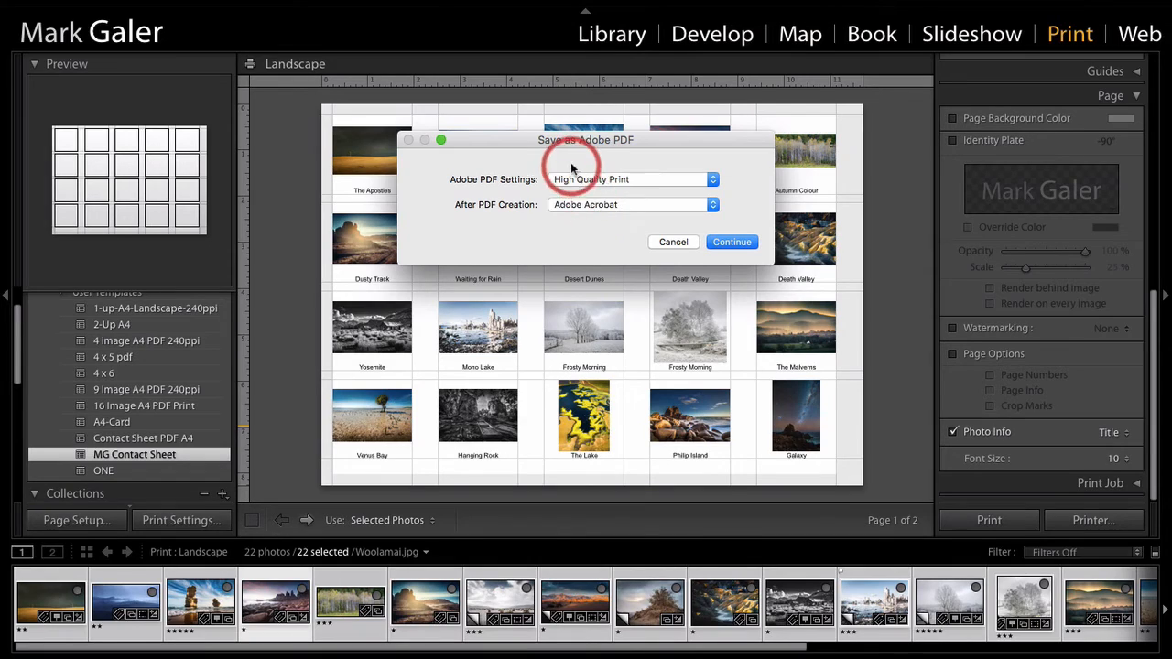
pyautogui.moveTo(629, 157)
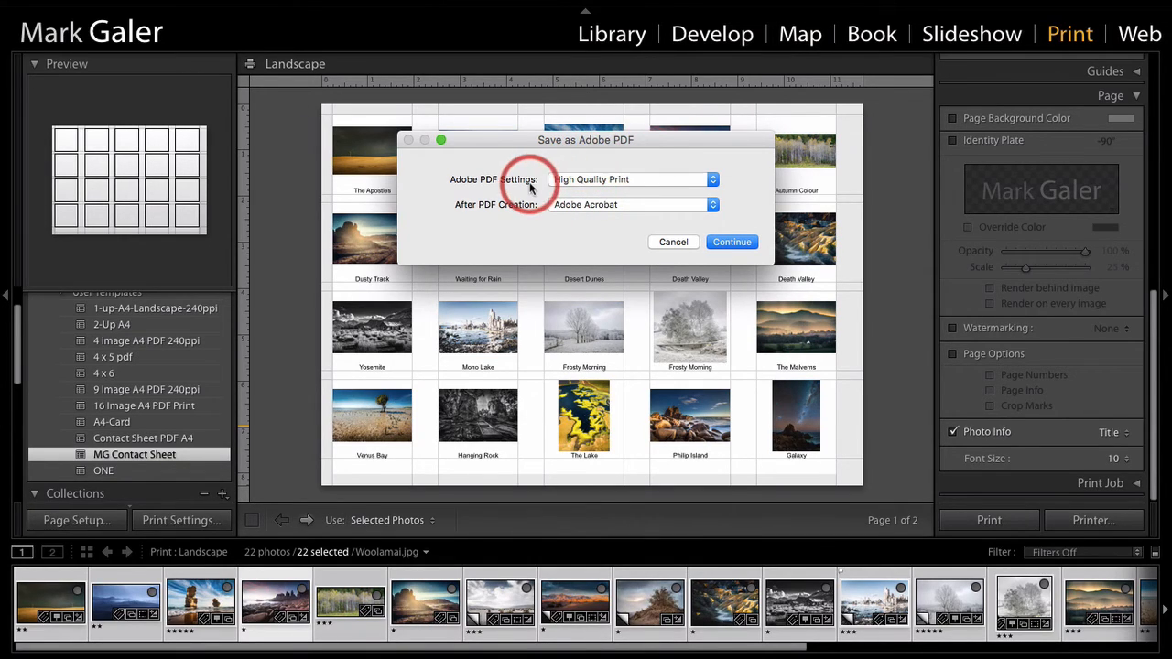
pyautogui.moveTo(657, 186)
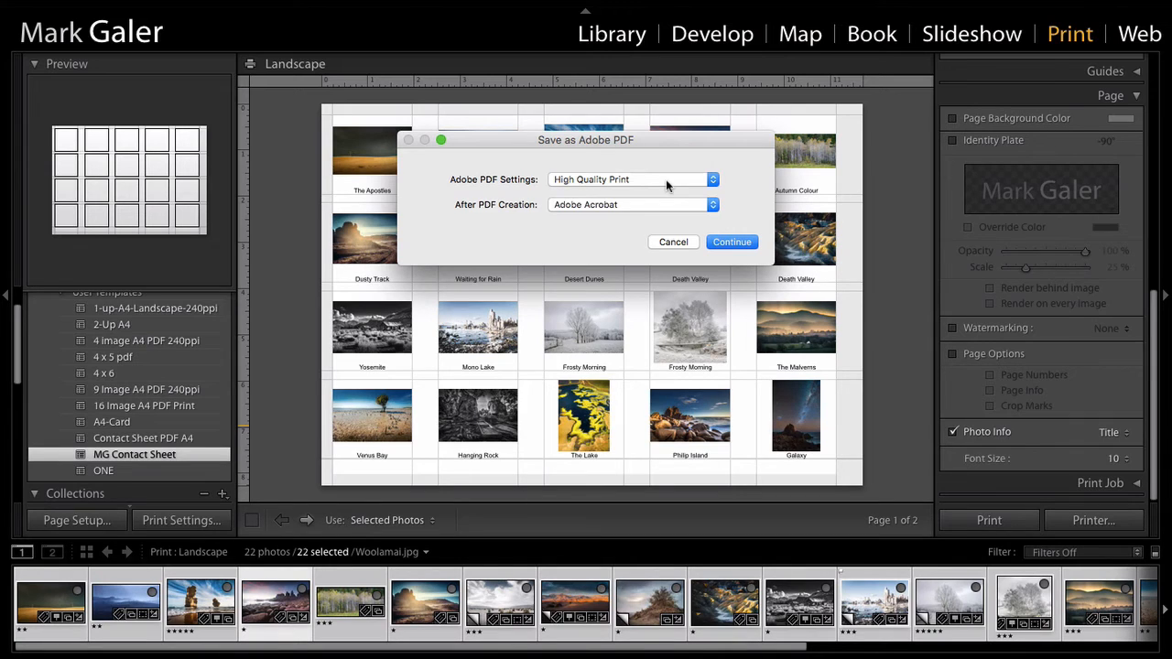
pyautogui.click(732, 242)
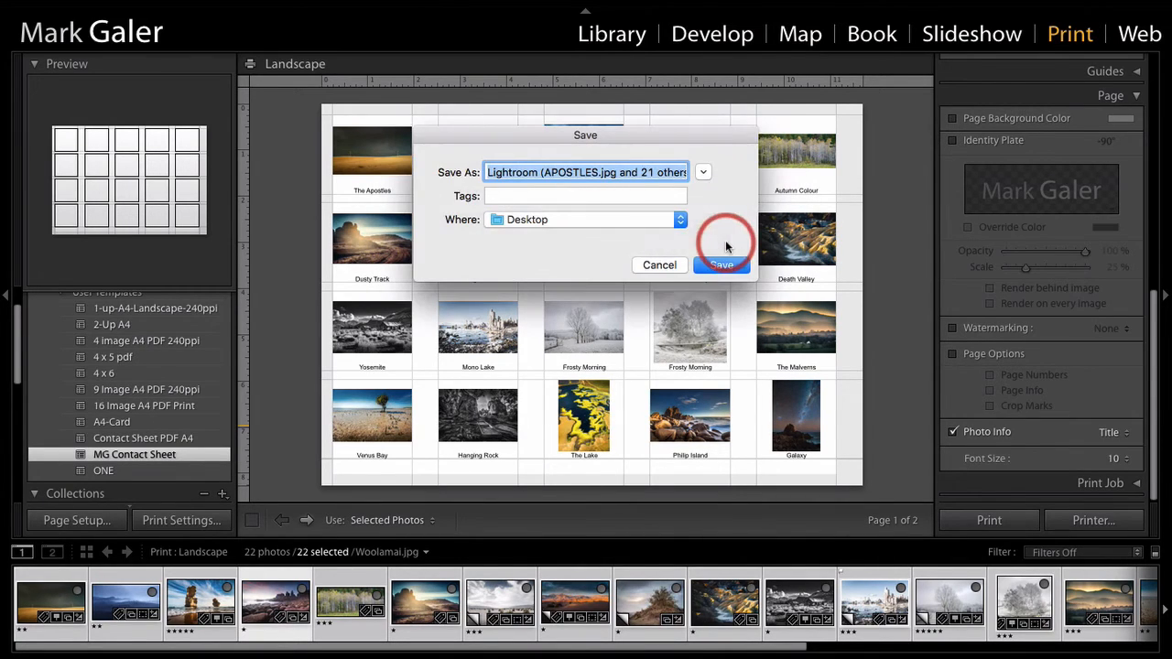
pyautogui.moveTo(705, 218)
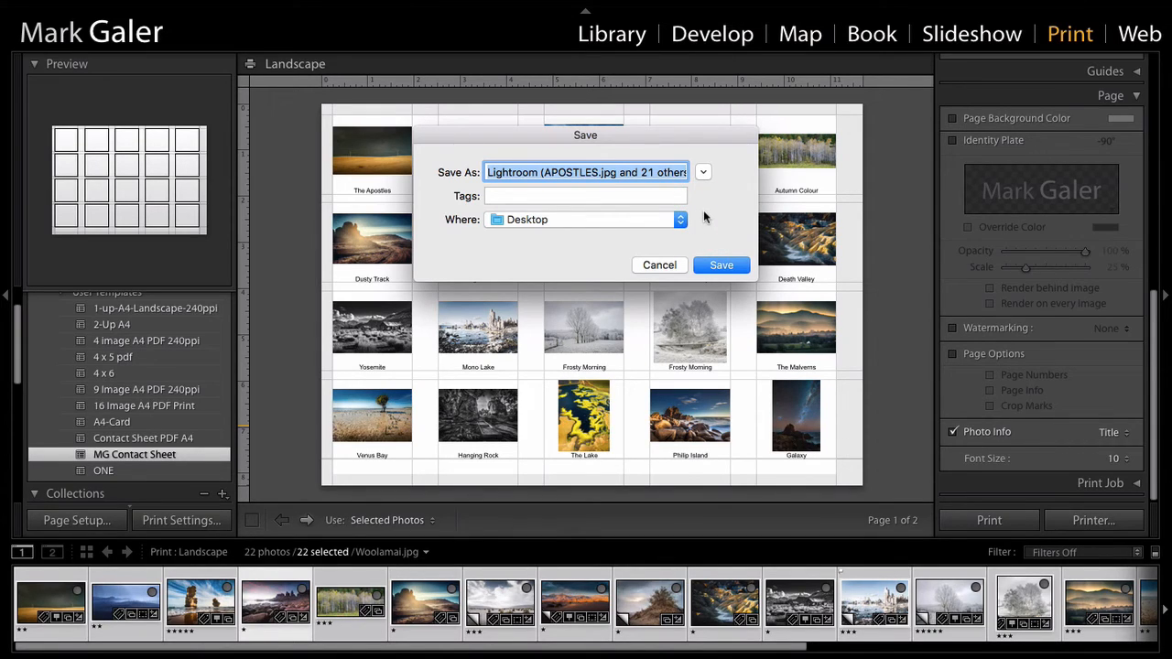
# - Save the PDF to the Desktop as 'Galer-M-A2'
pyautogui.write('Galer')
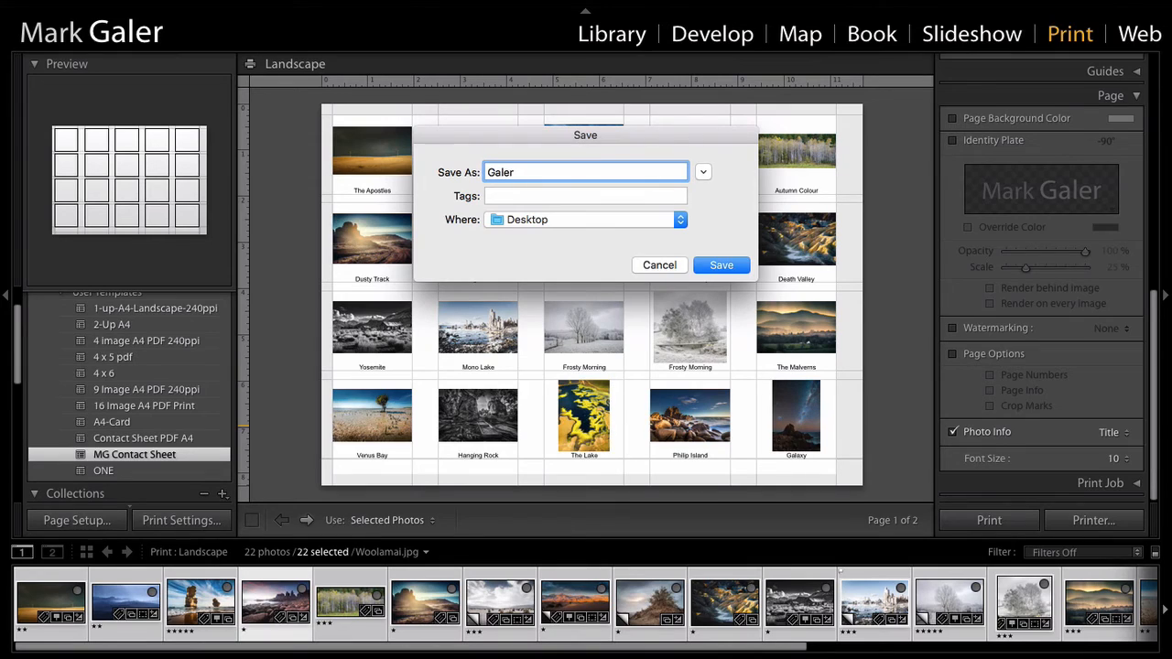
pyautogui.write('-M')
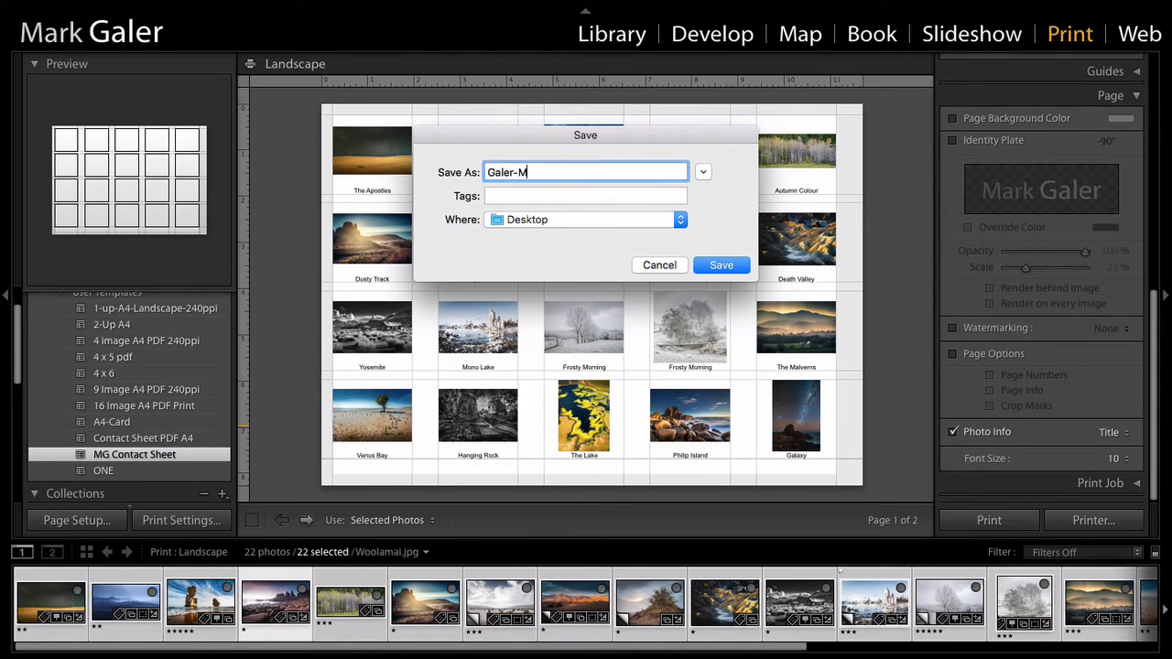
pyautogui.write('-')
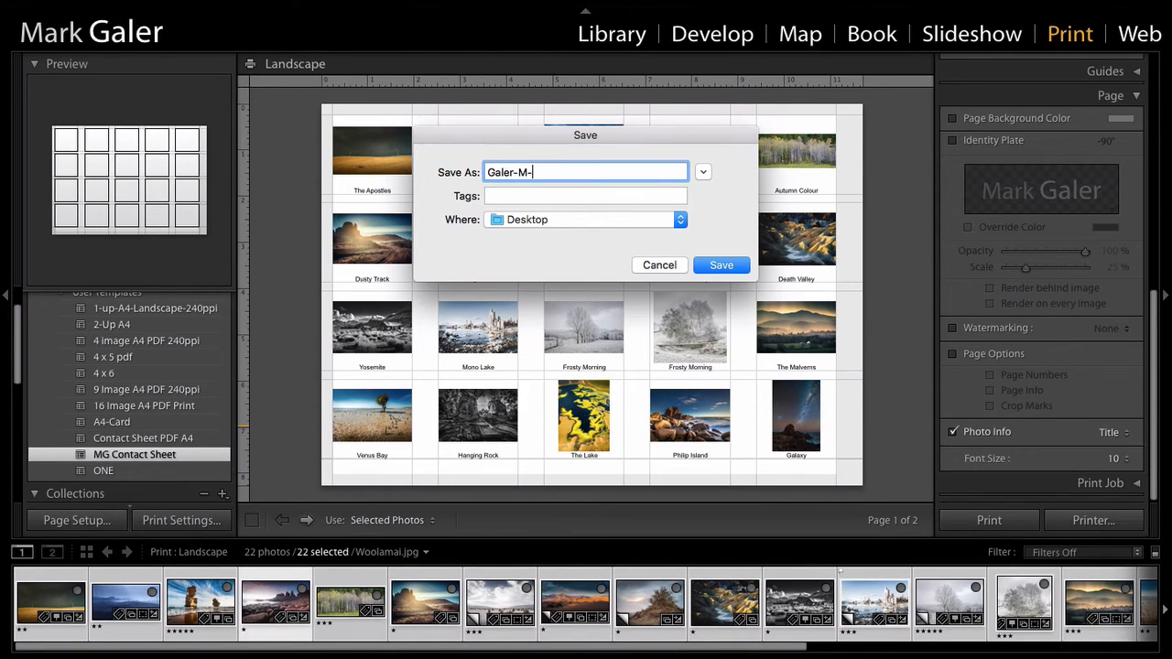
pyautogui.write('A2')
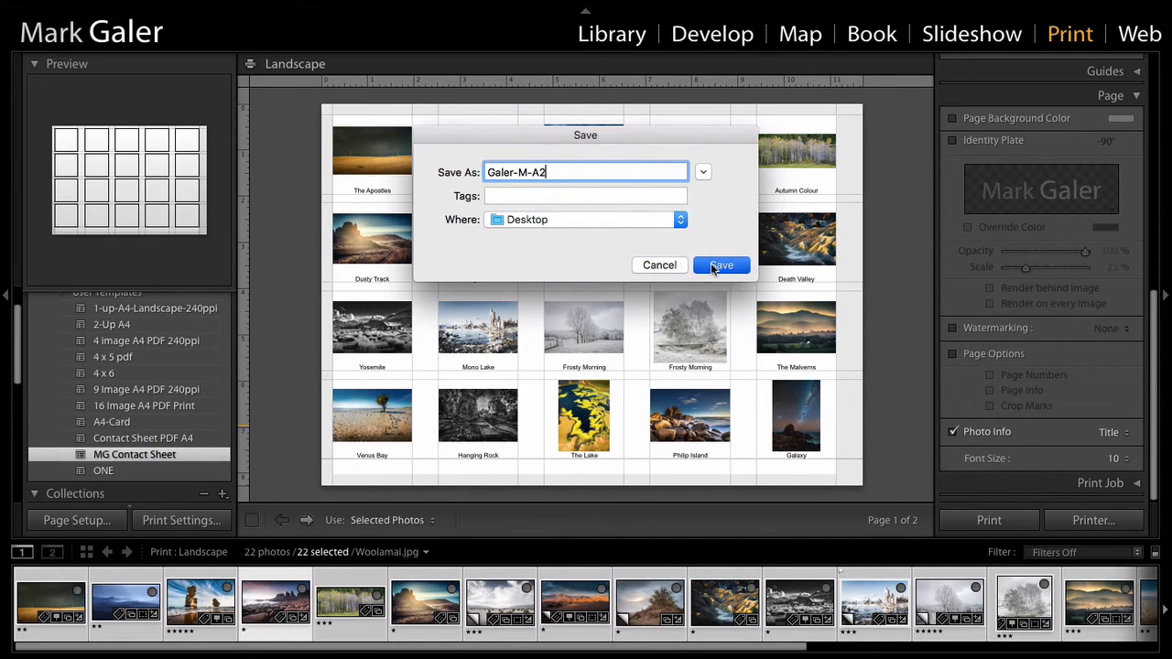
pyautogui.click(722, 264)
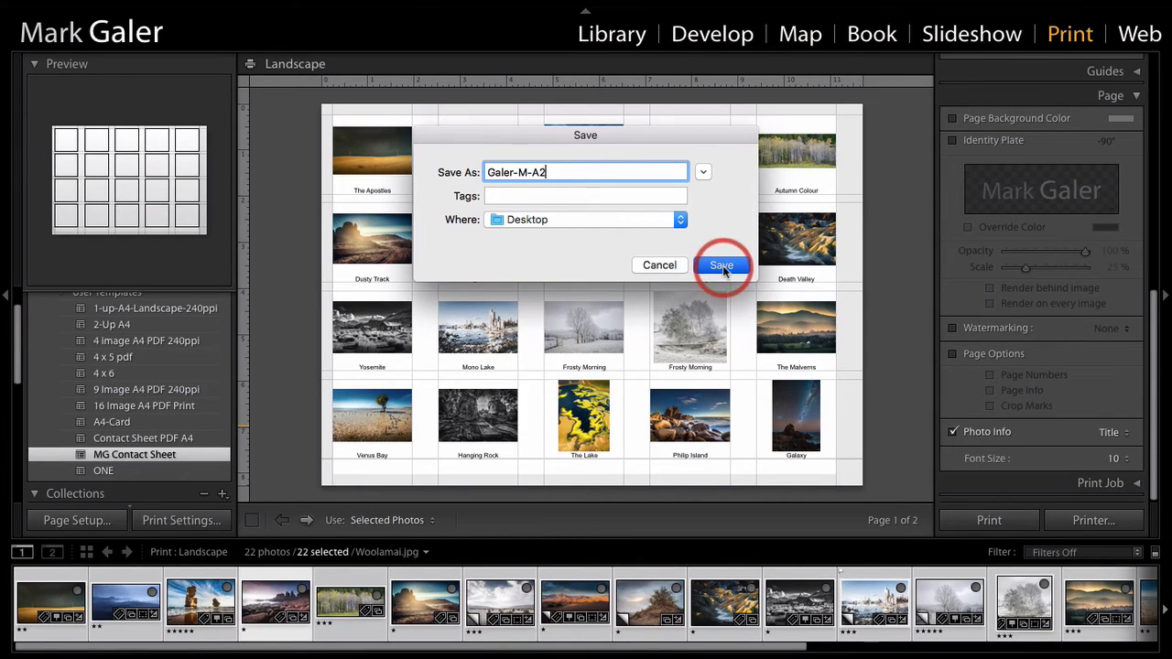
pyautogui.click(722, 266)
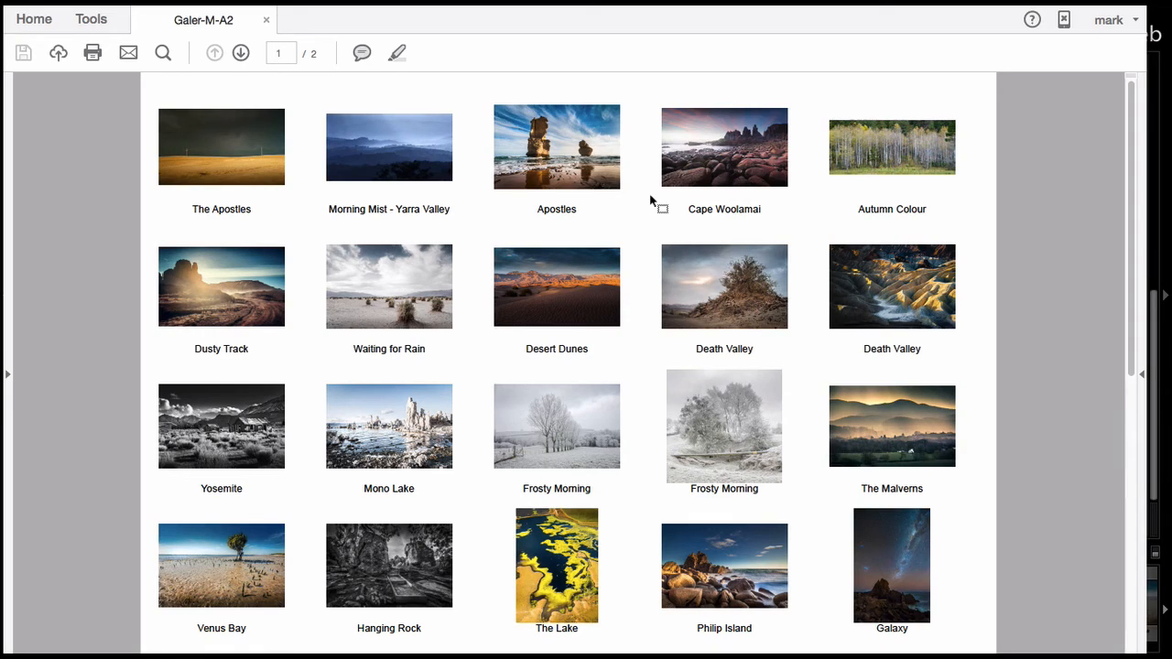
pyautogui.moveTo(619, 195)
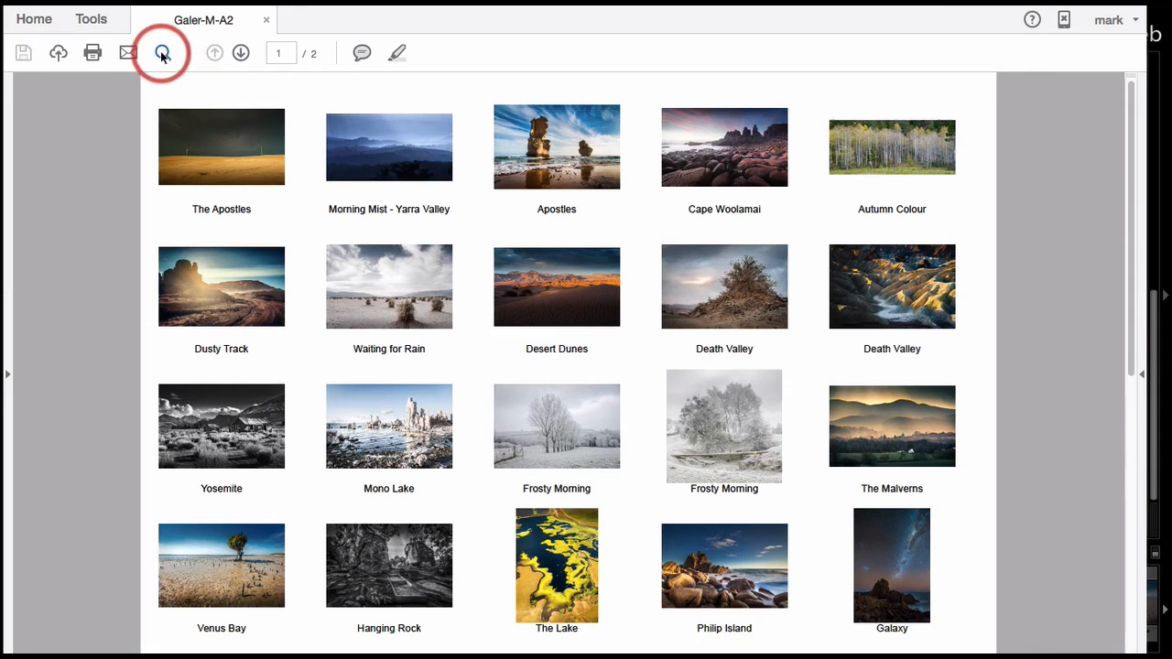
# - In Acrobat, open and close Find, then zoom in on the Apostles photo
pyautogui.click(162, 52)
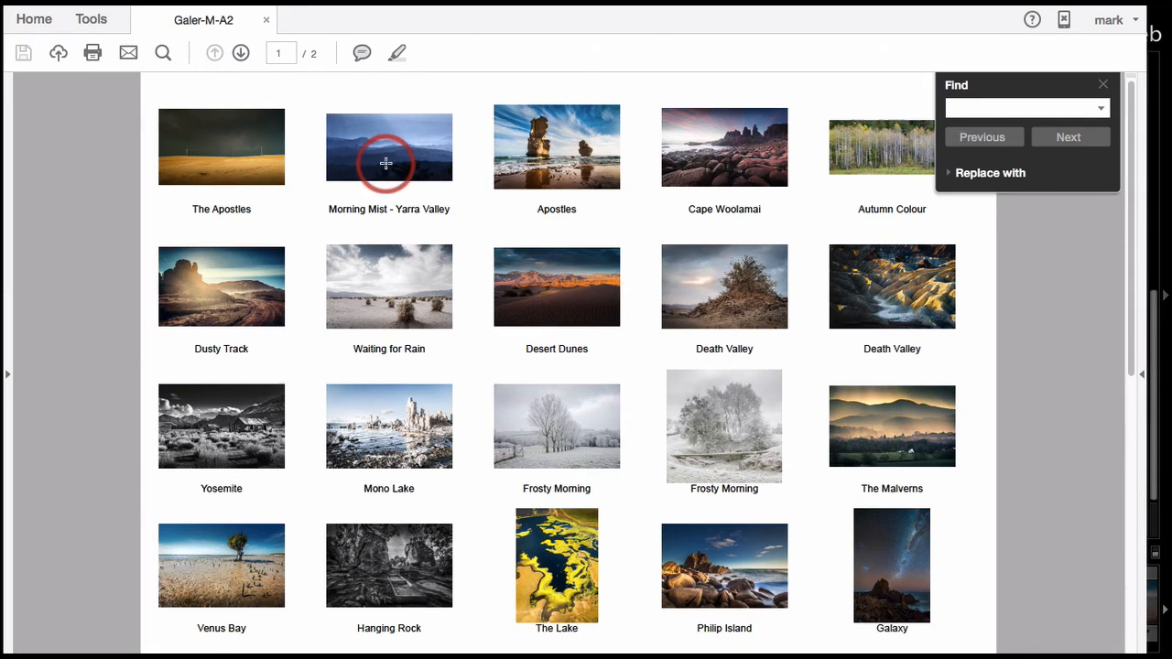
pyautogui.click(1104, 84)
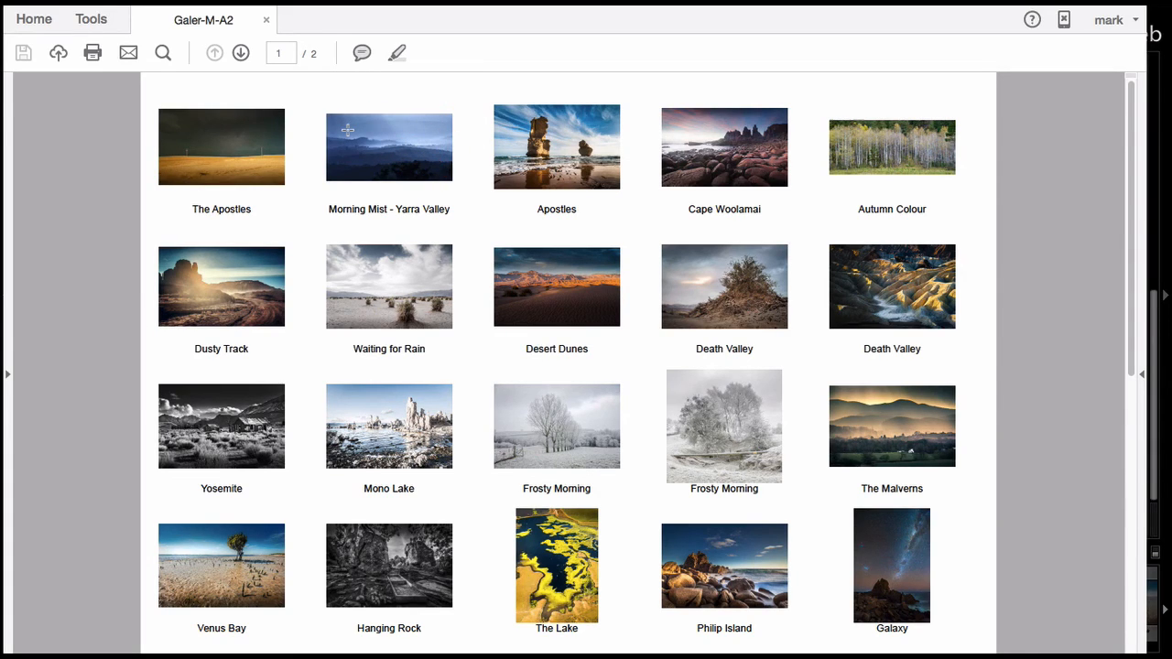
pyautogui.scroll(-3)
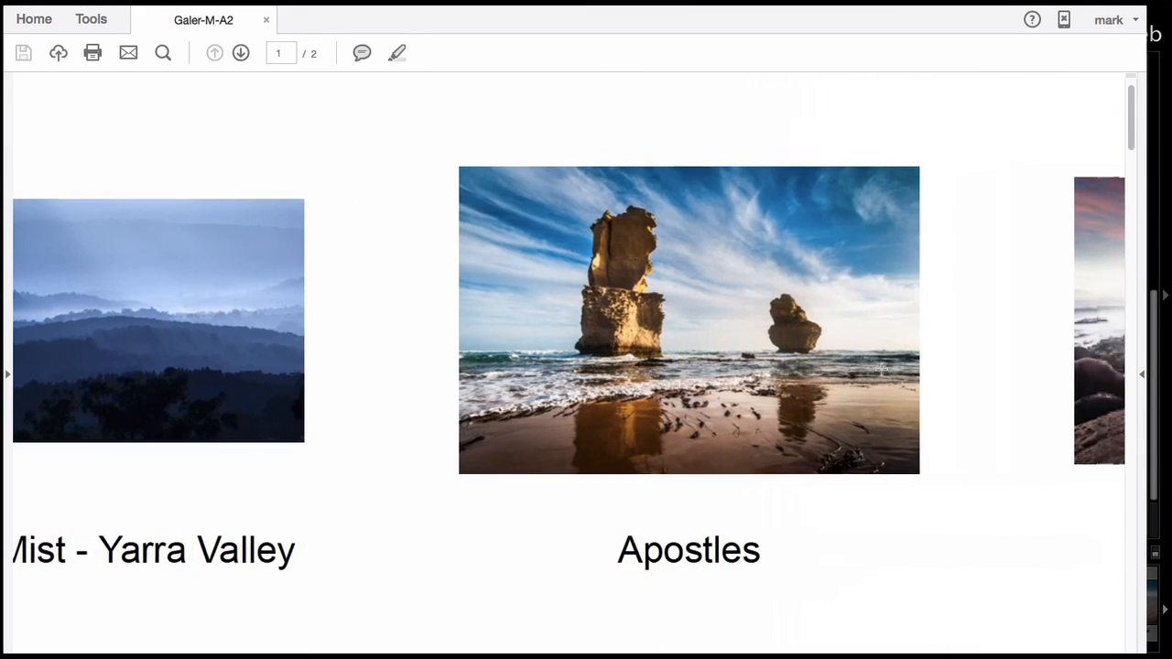
pyautogui.click(859, 348)
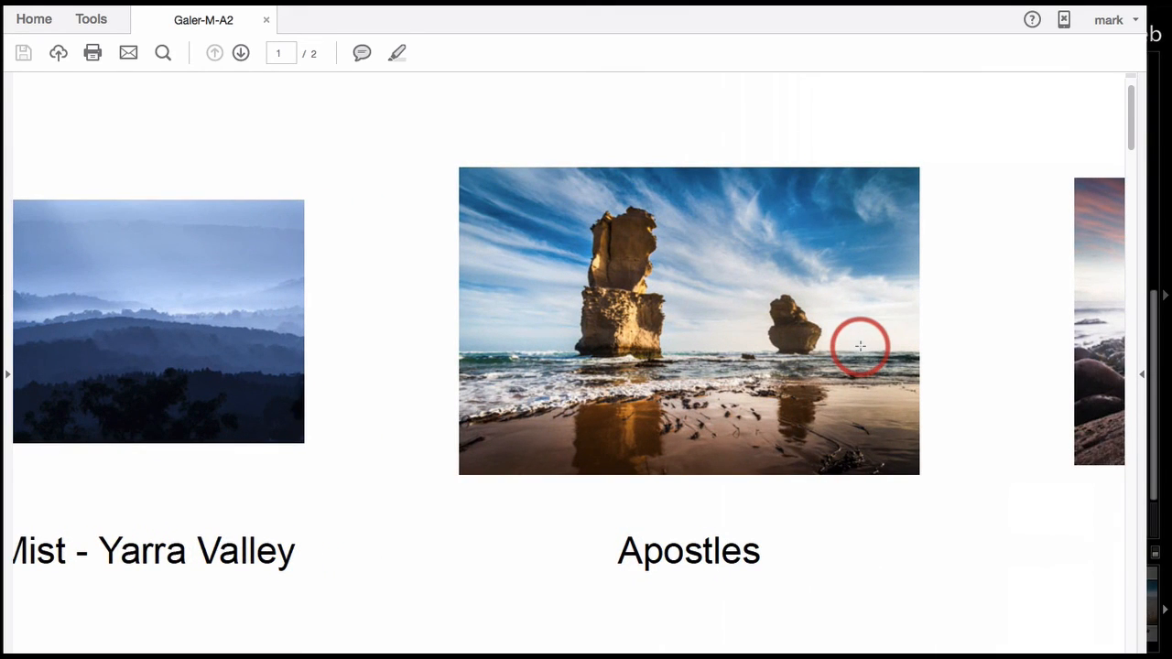